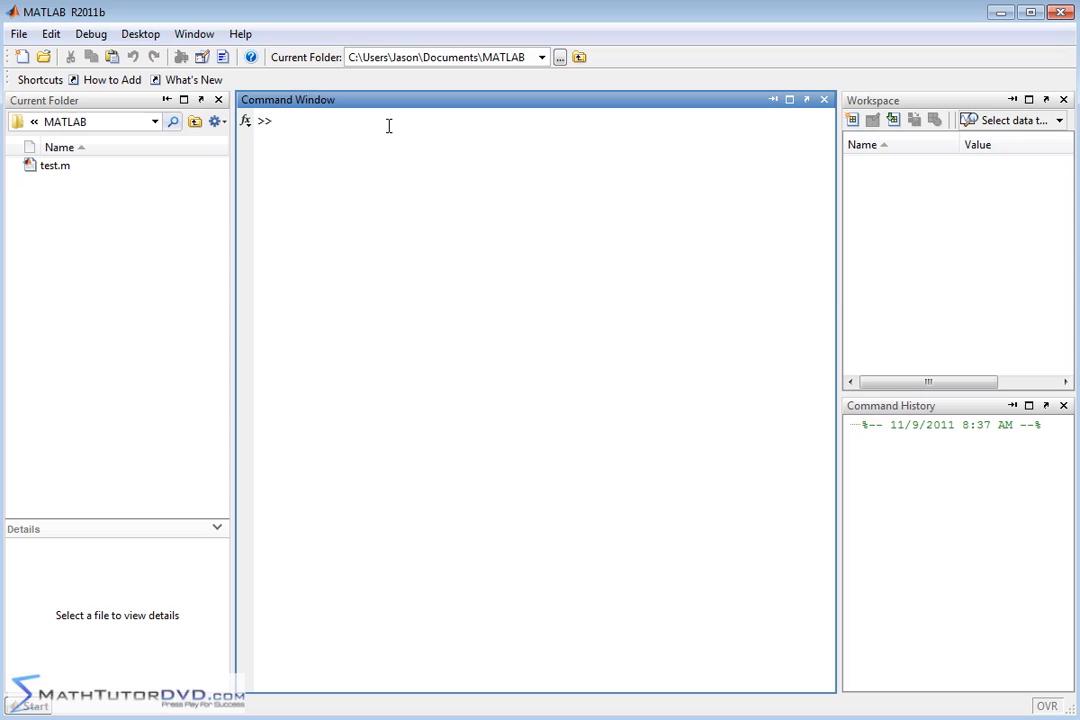
text(matrix)
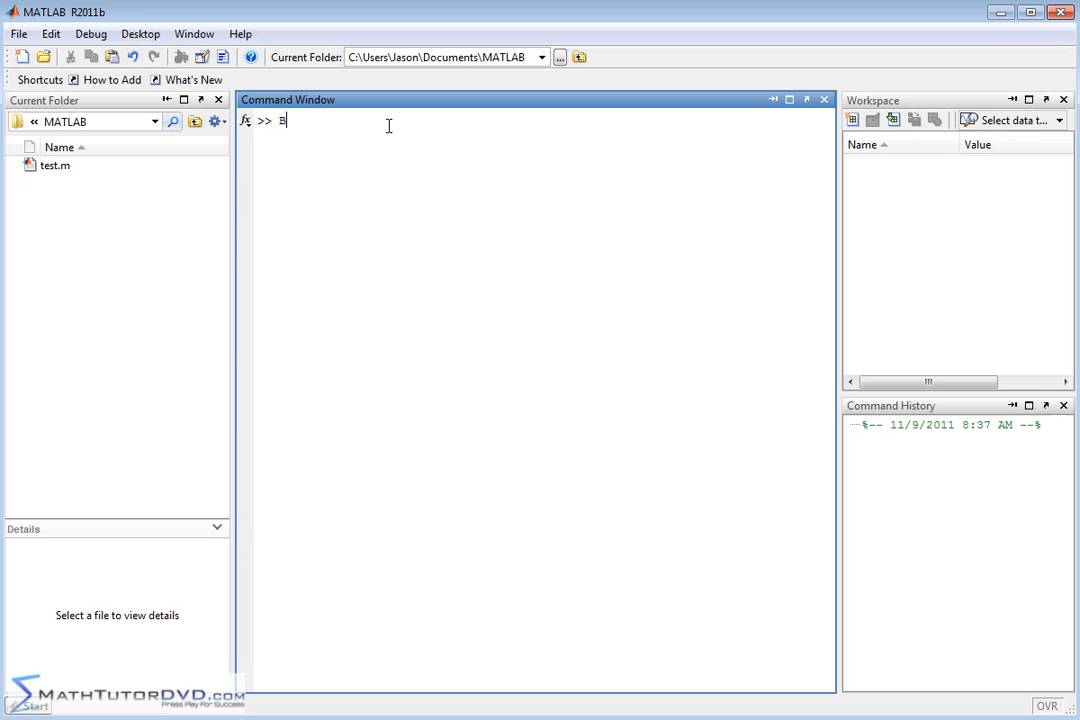
text(=[)
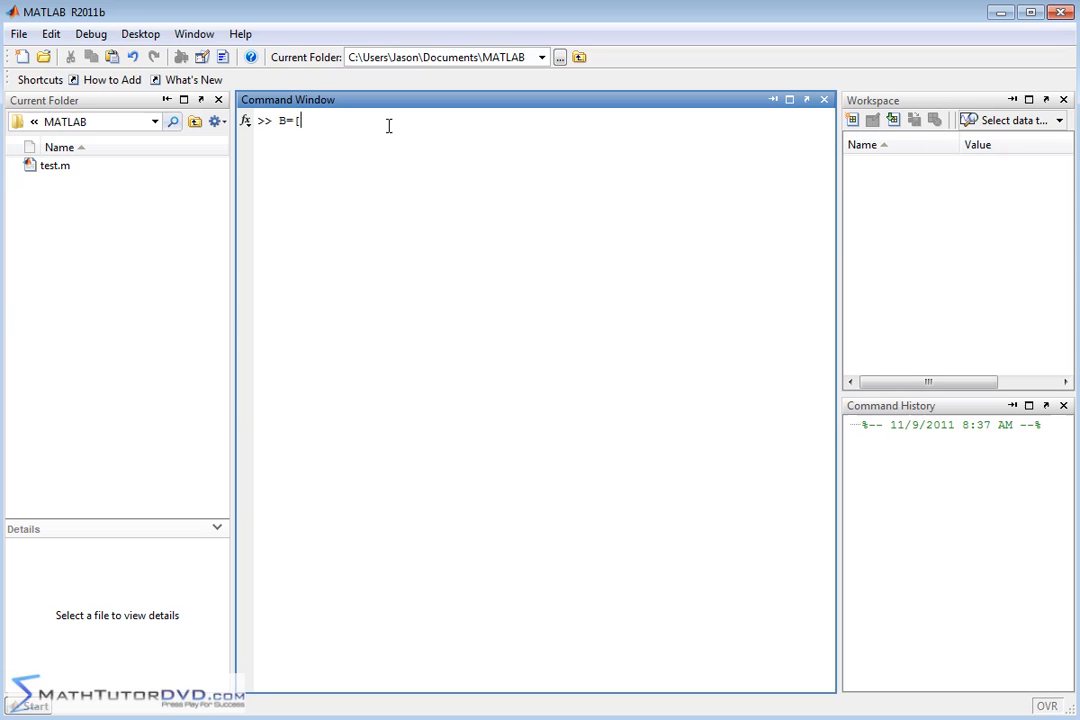
text(3 -5)
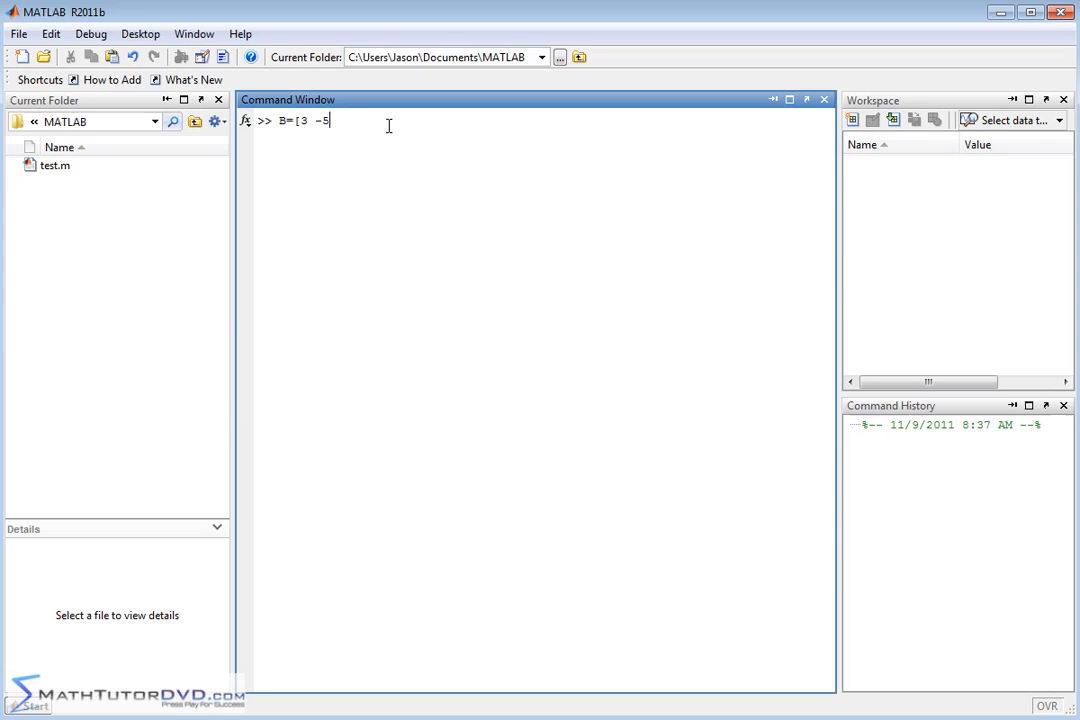
text(3 7)
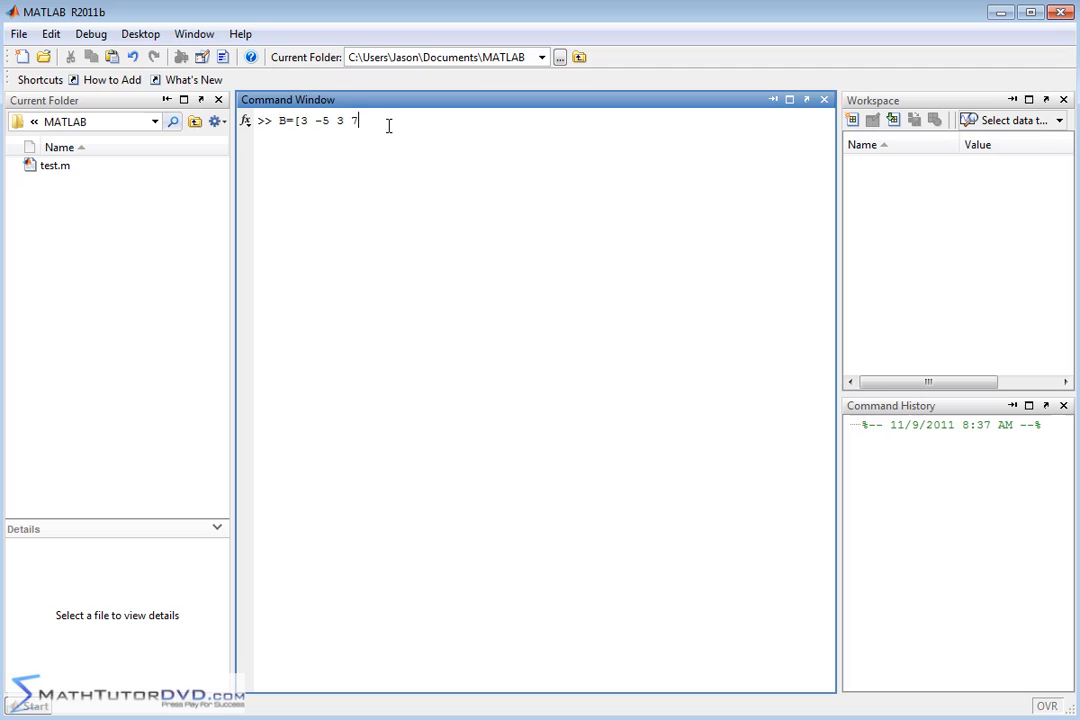
text(];)
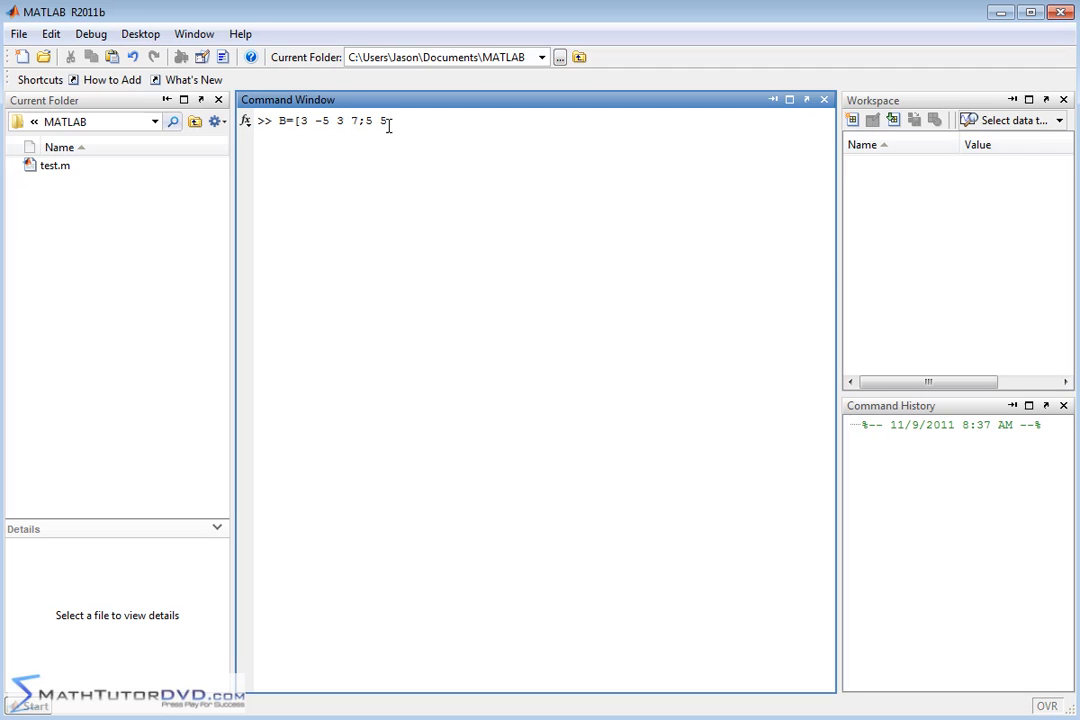
text(-7 -8)
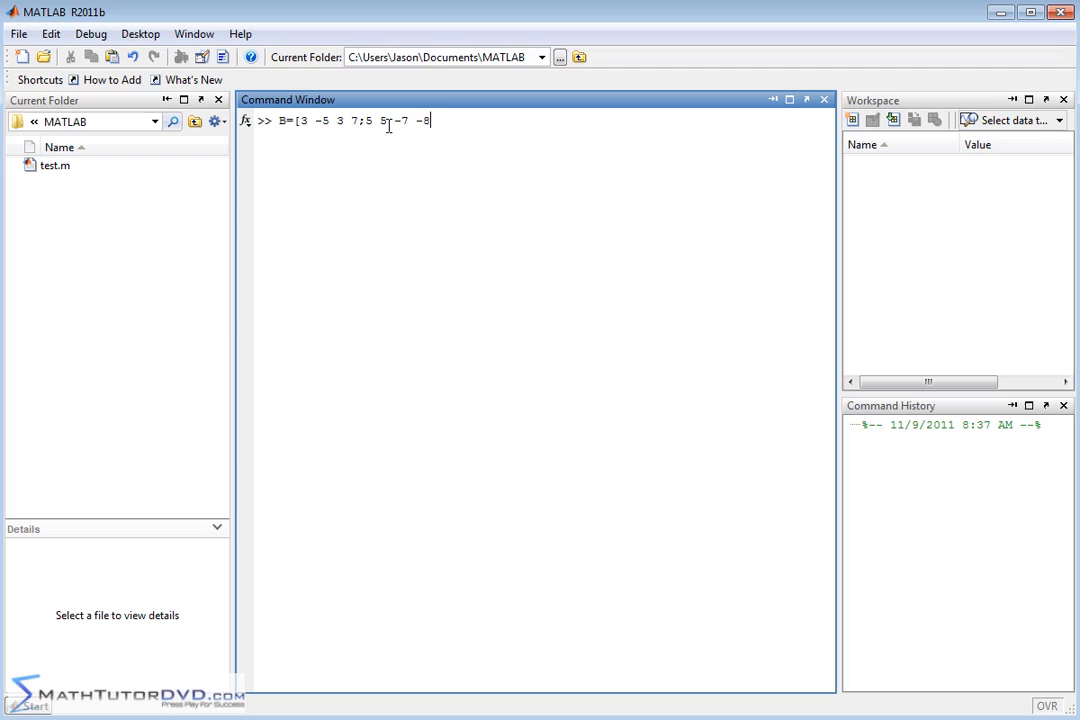
text(;)
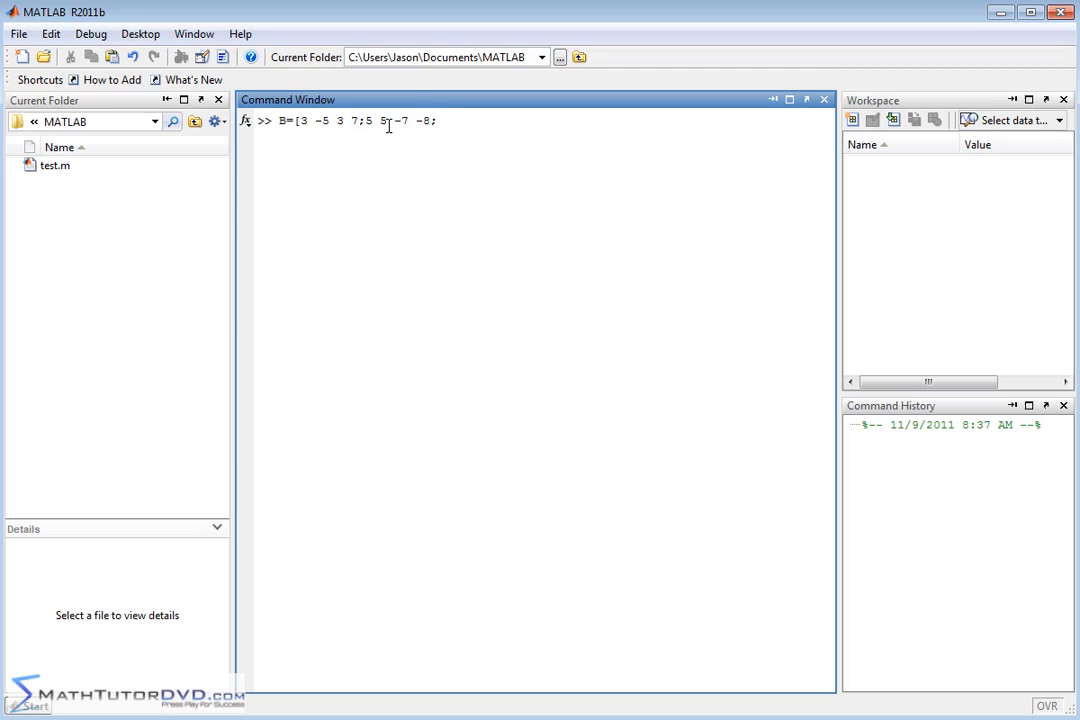
text(0)
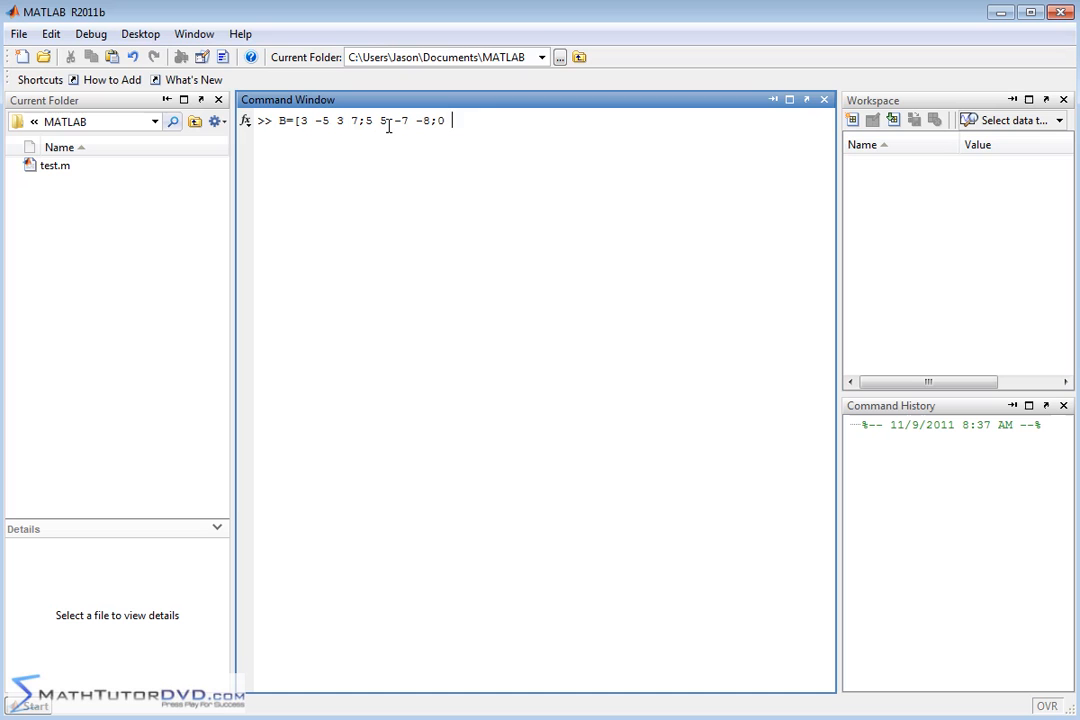
text(1 2 3])
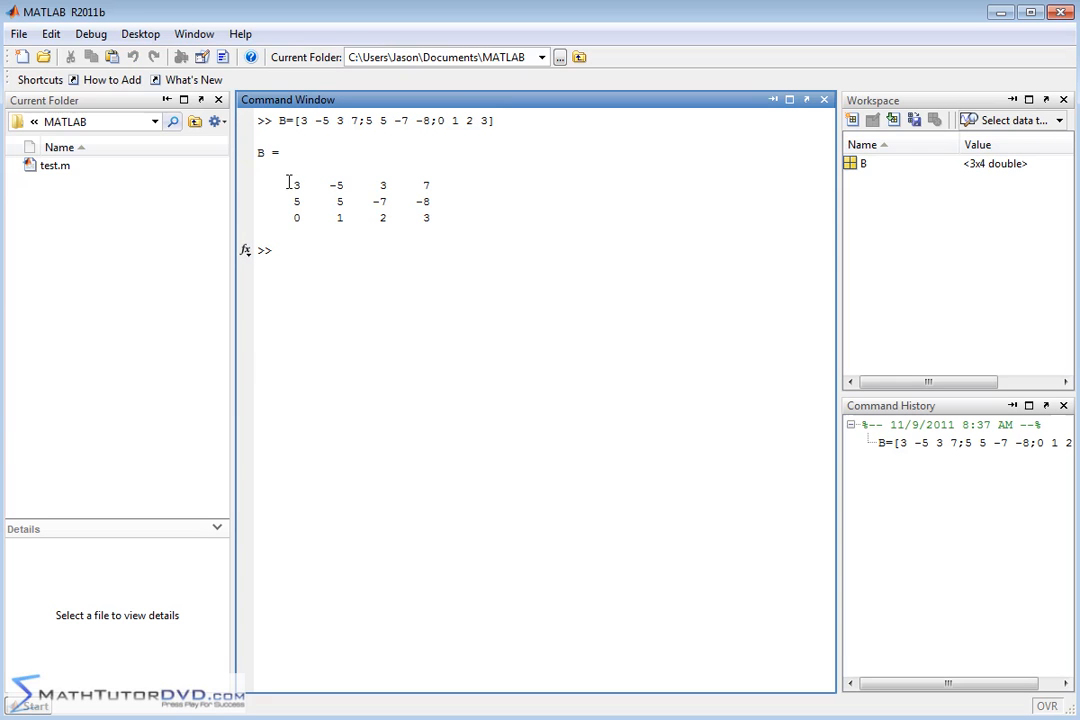
mouse_move(446, 194)
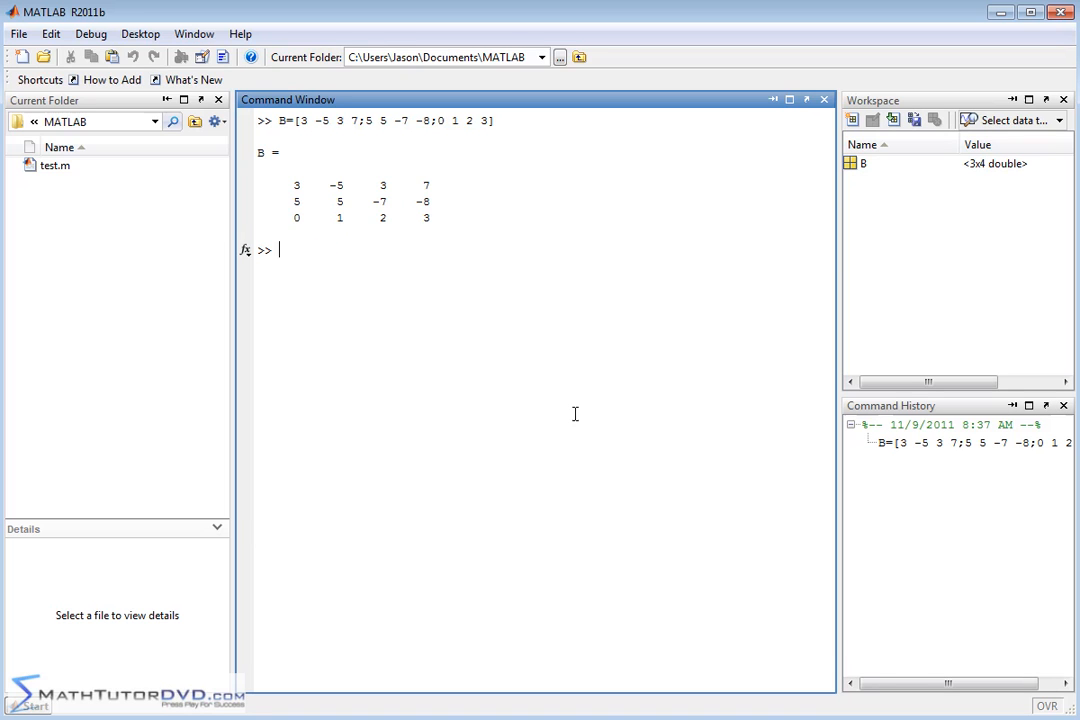
text(B)
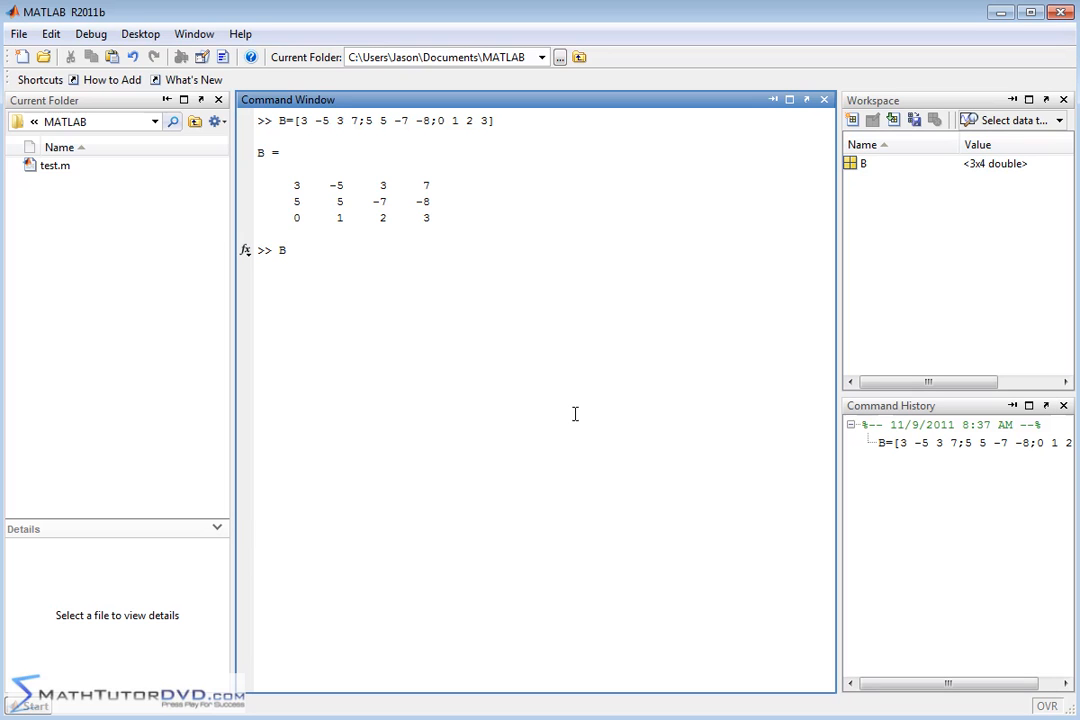
text(')
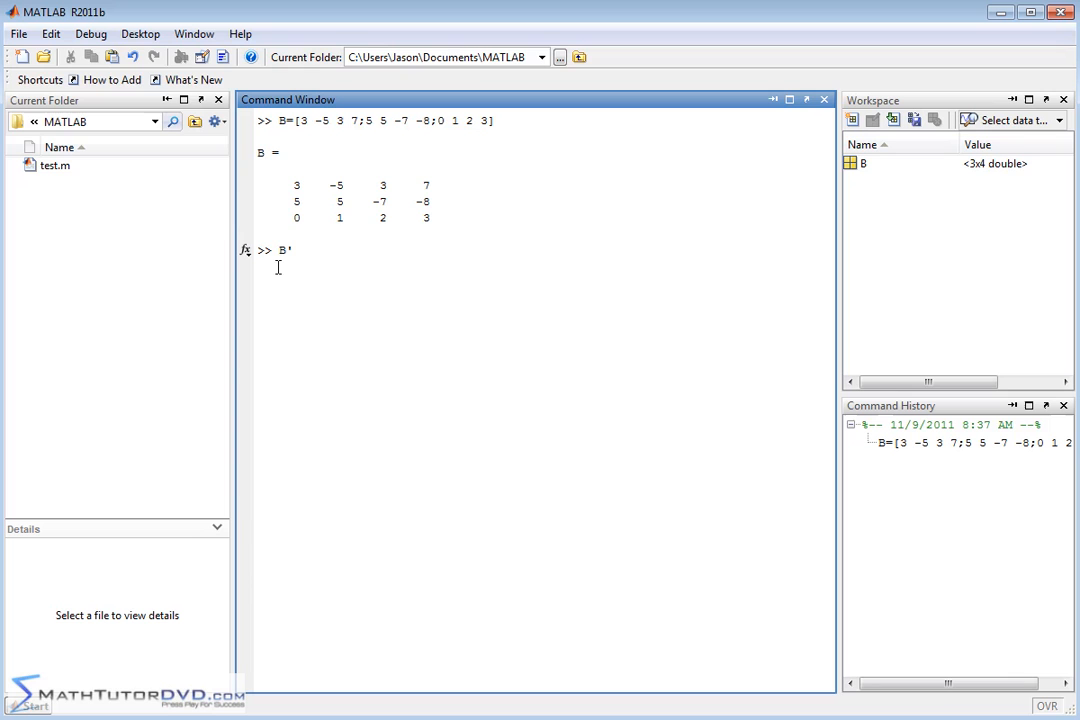
mouse_move(340, 282)
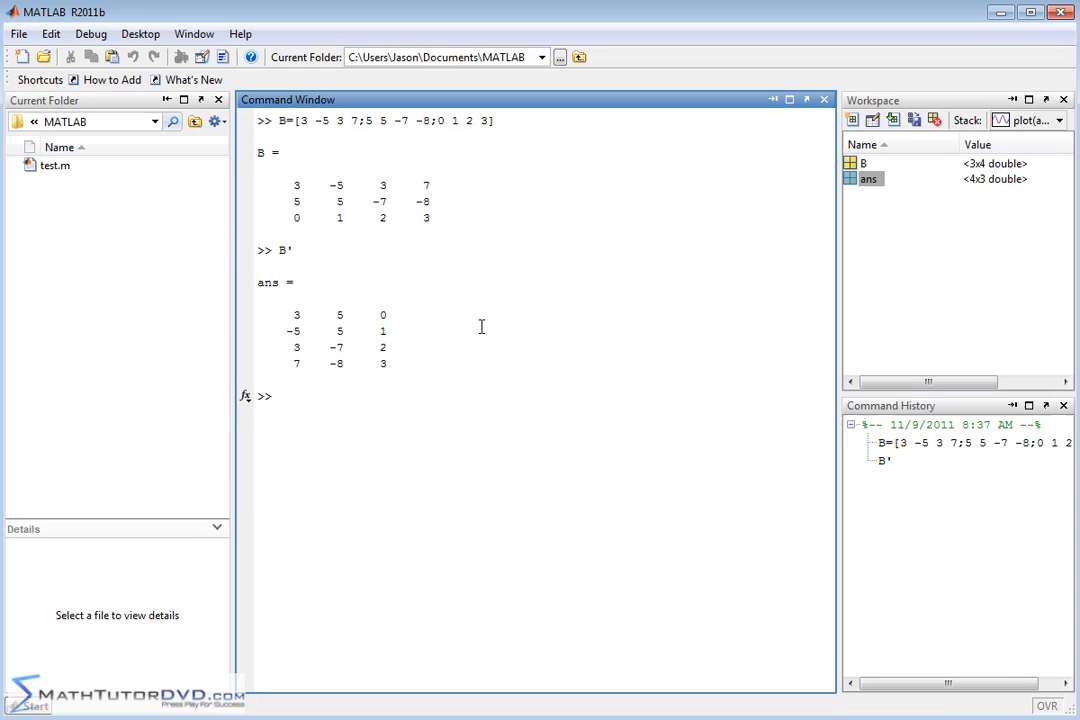
mouse_move(494, 281)
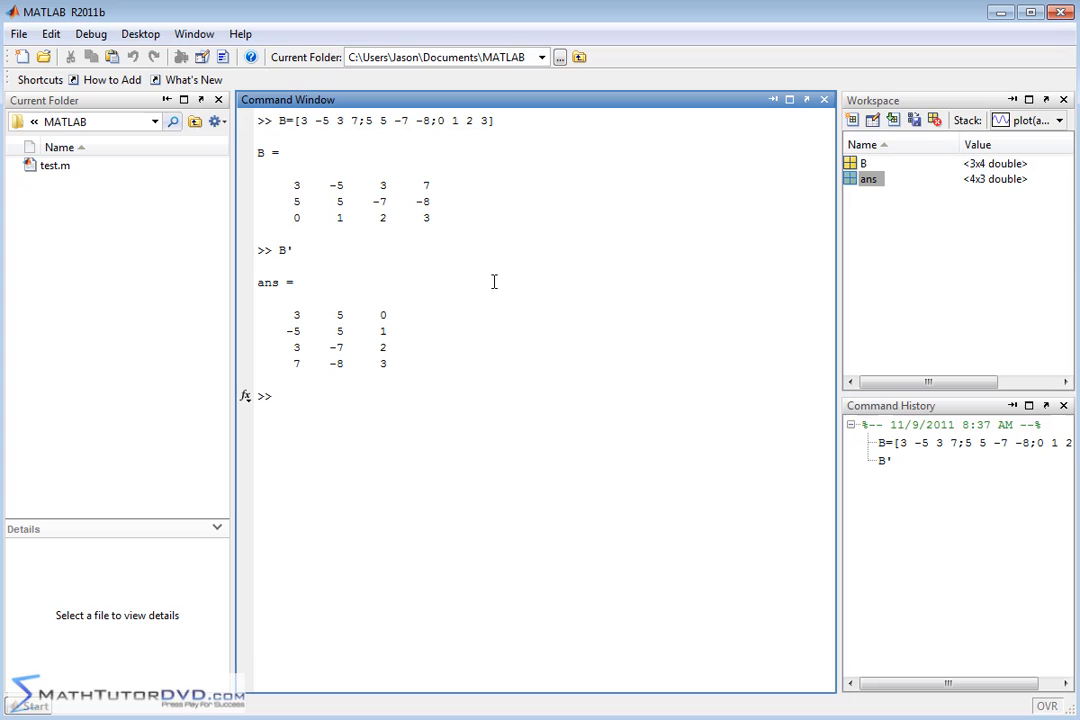
mouse_move(345, 189)
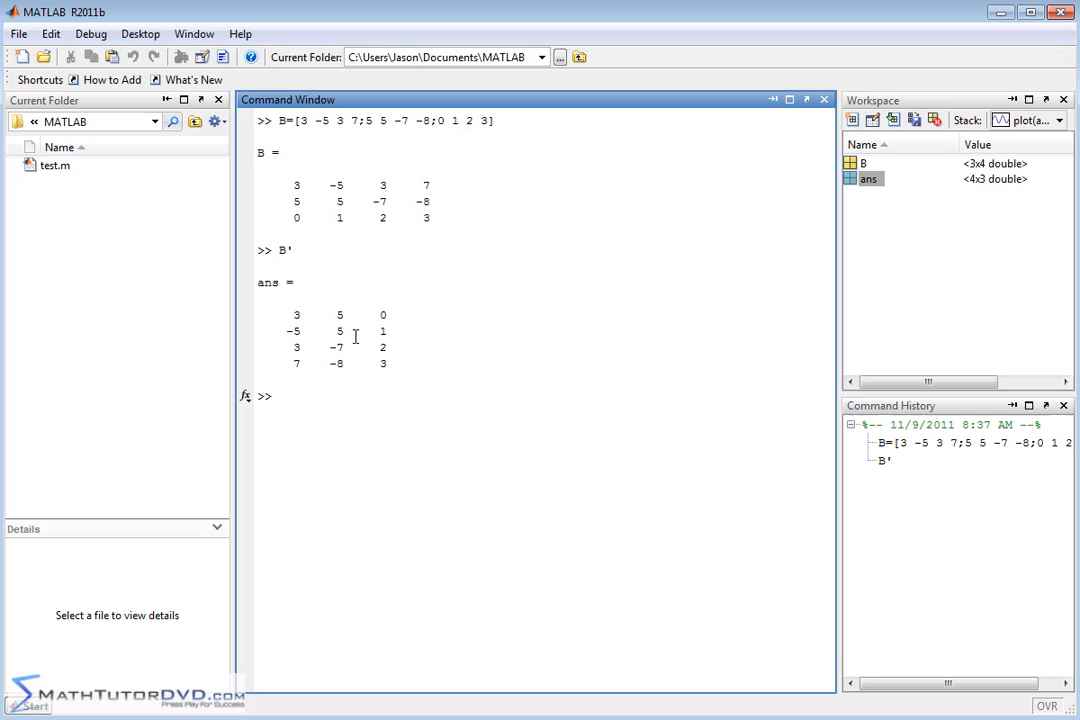
mouse_move(374, 323)
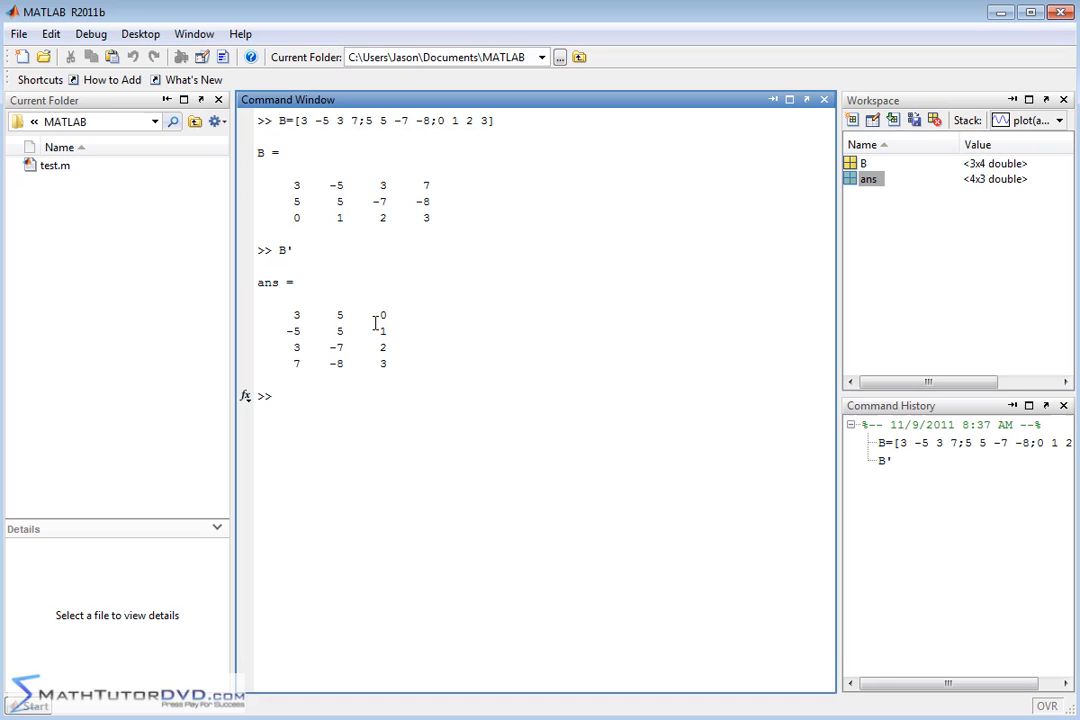
mouse_move(400, 269)
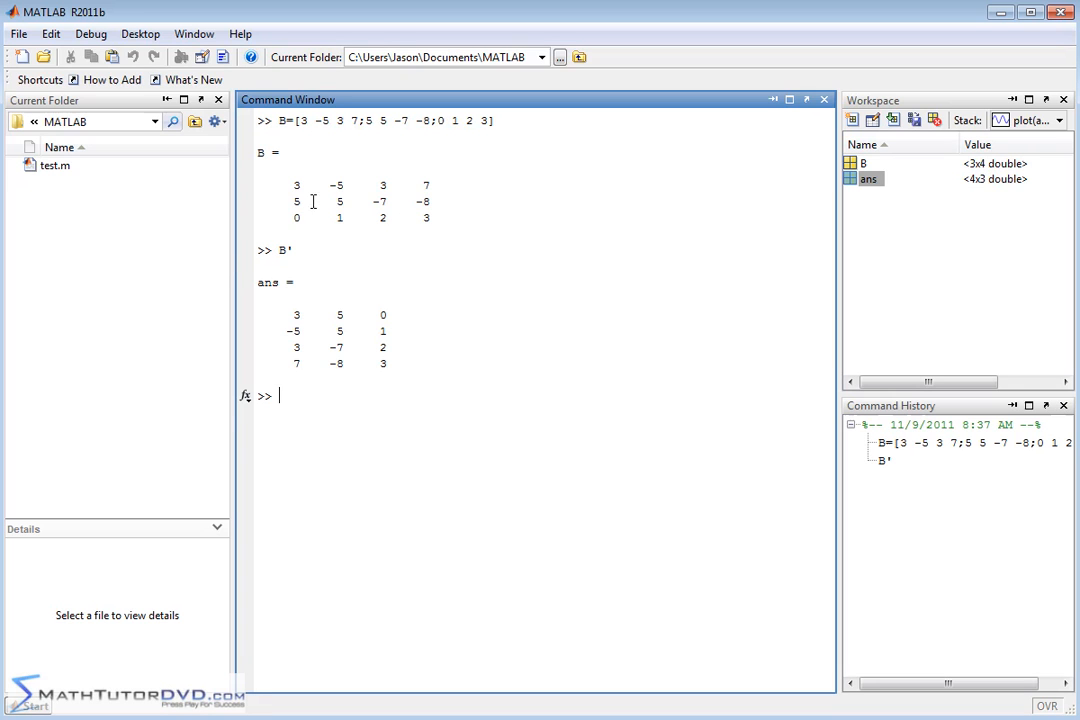
mouse_move(365, 191)
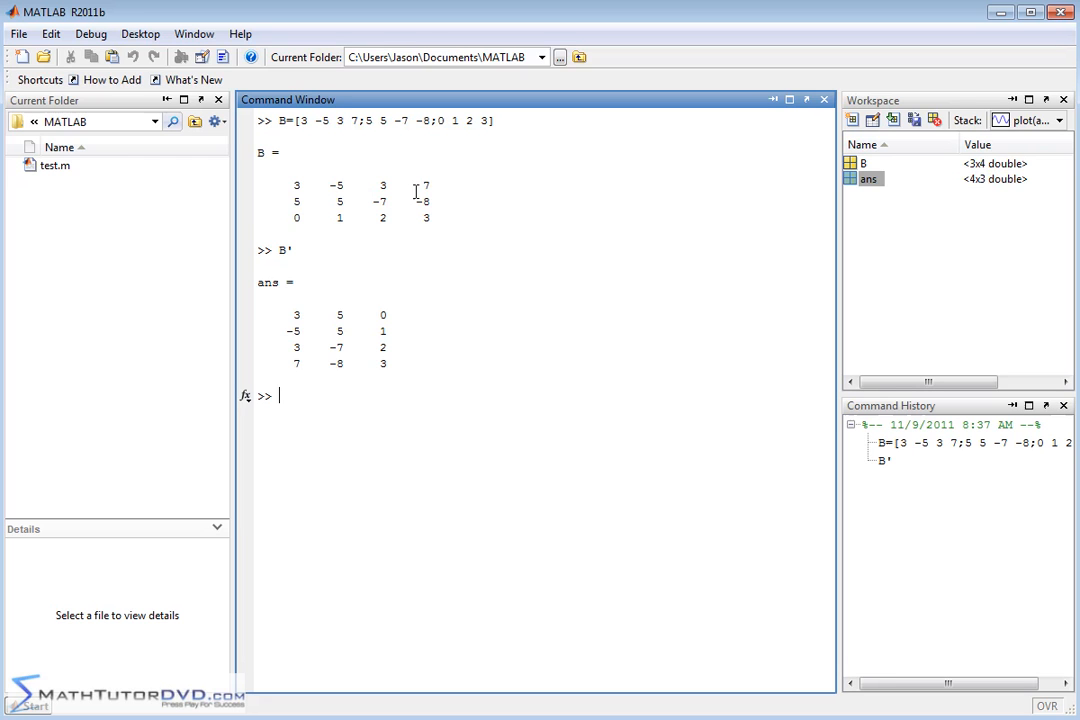
mouse_move(423, 234)
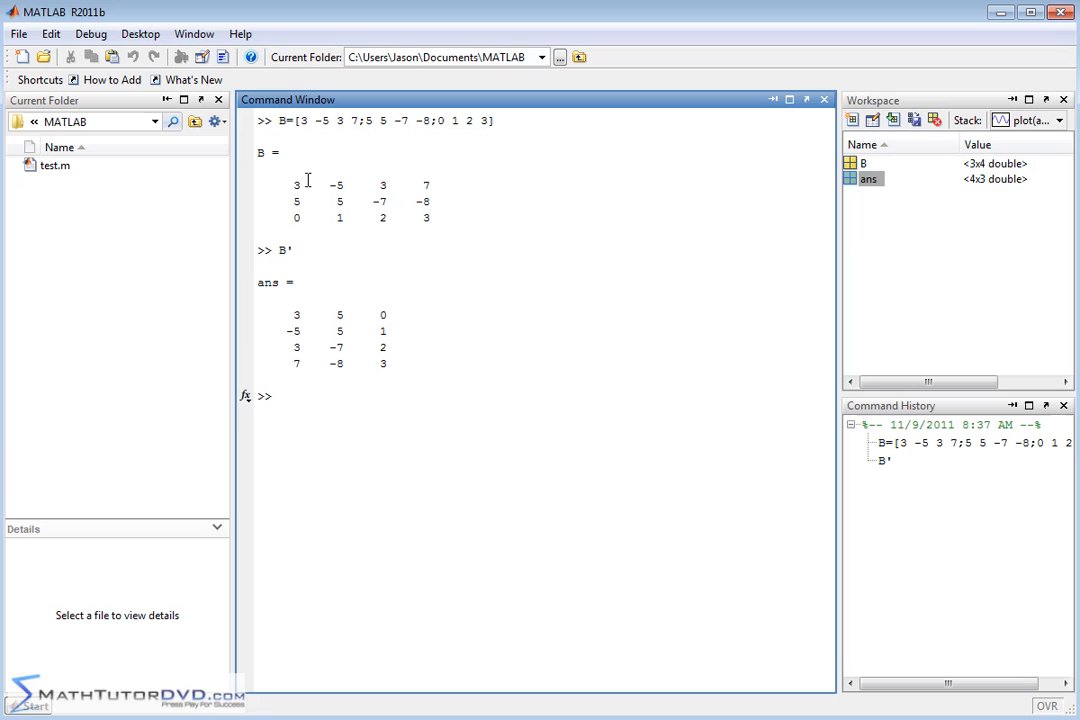
mouse_move(299, 312)
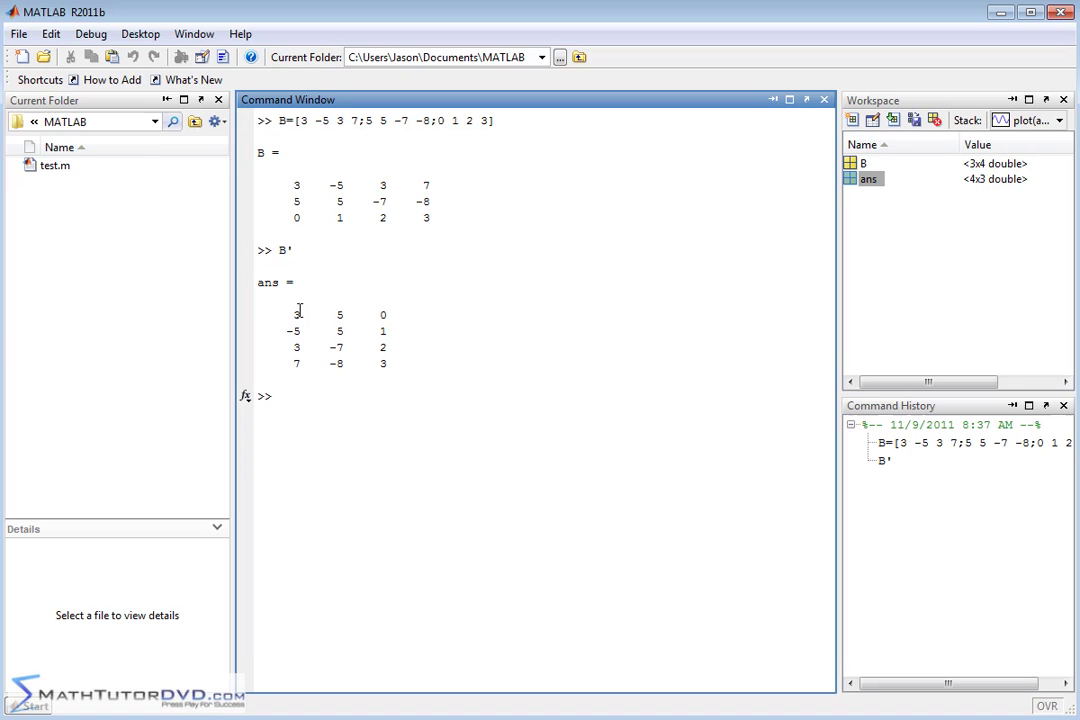
mouse_move(347, 377)
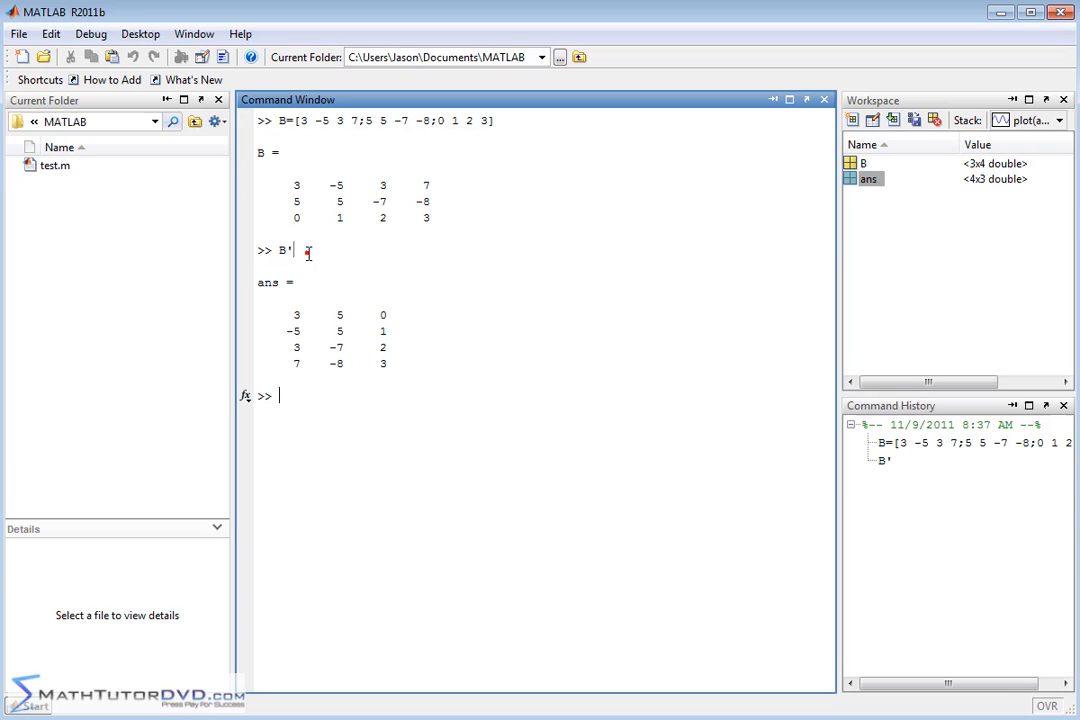
mouse_move(360, 396)
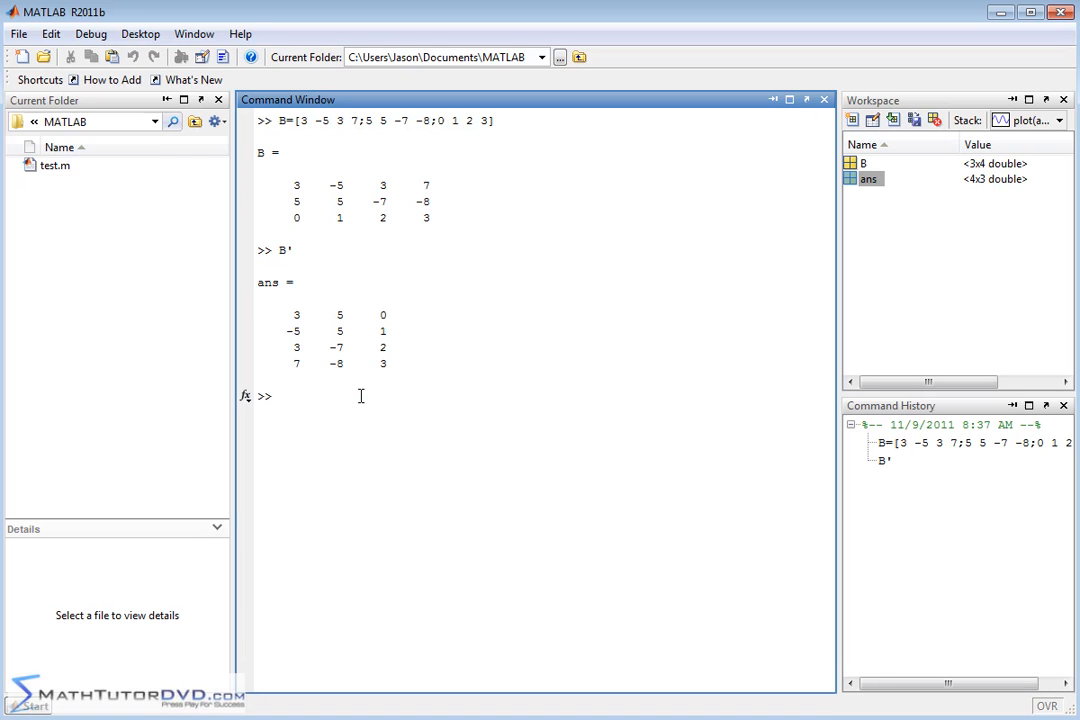
text(clc)
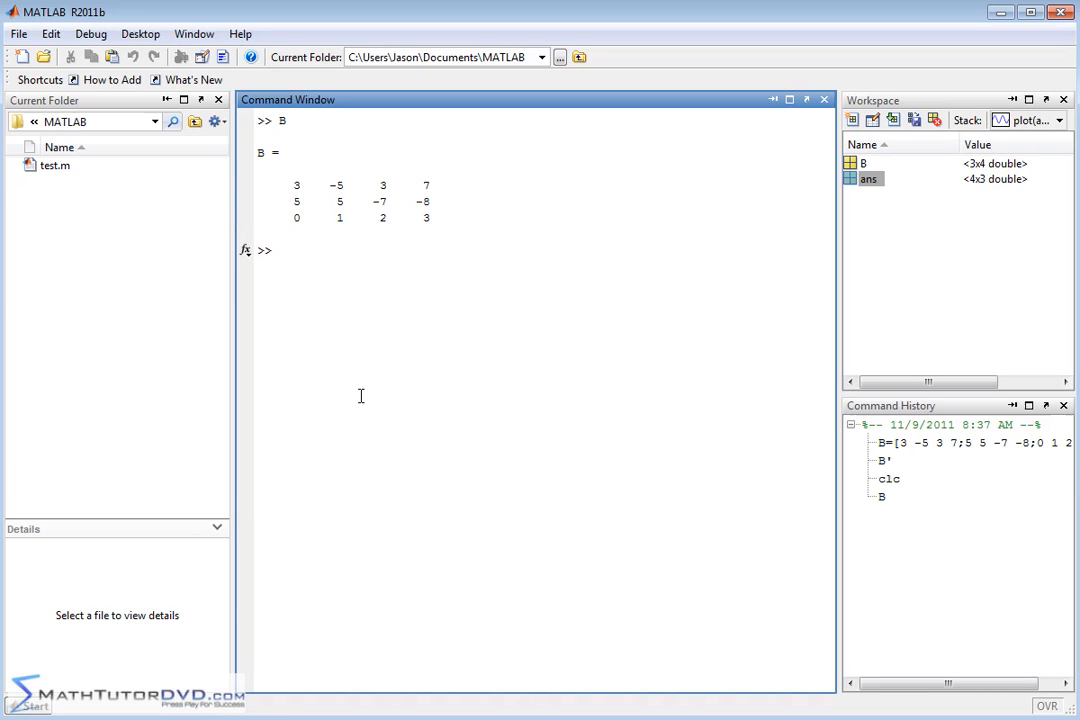
text(c)
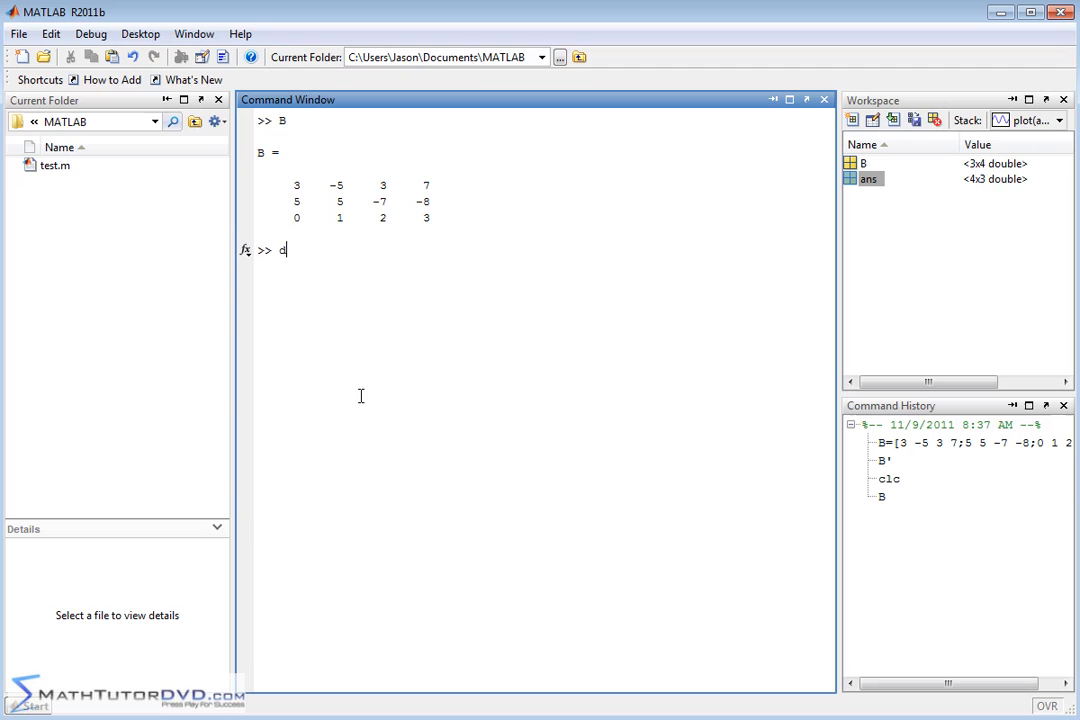
text(iag)
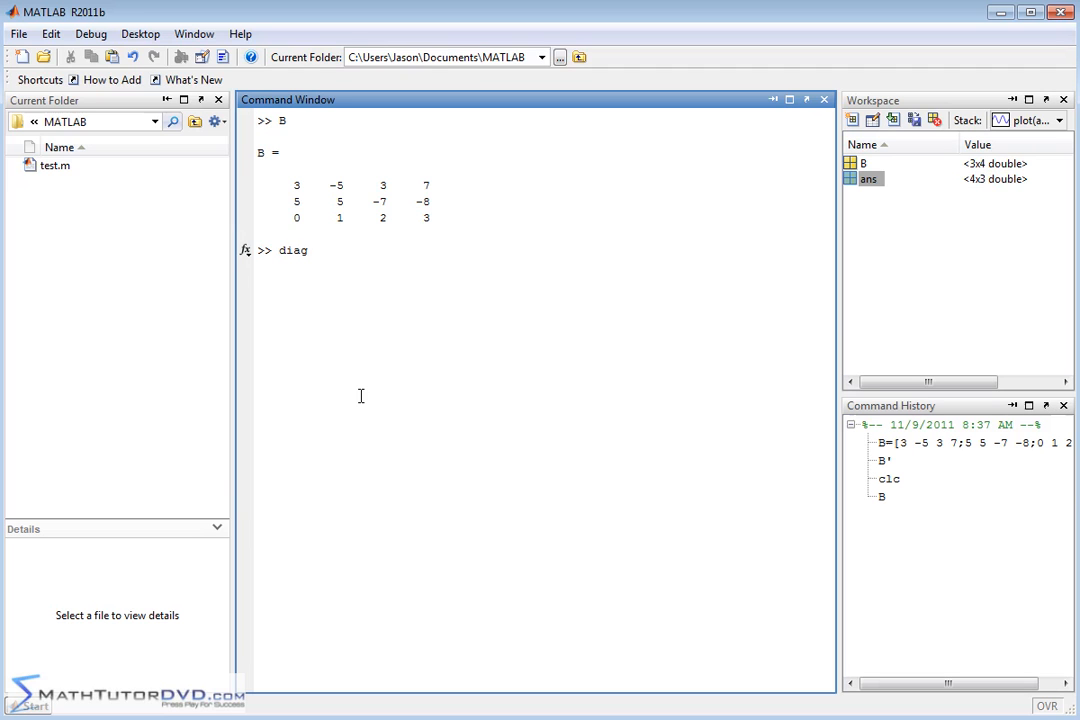
text(()
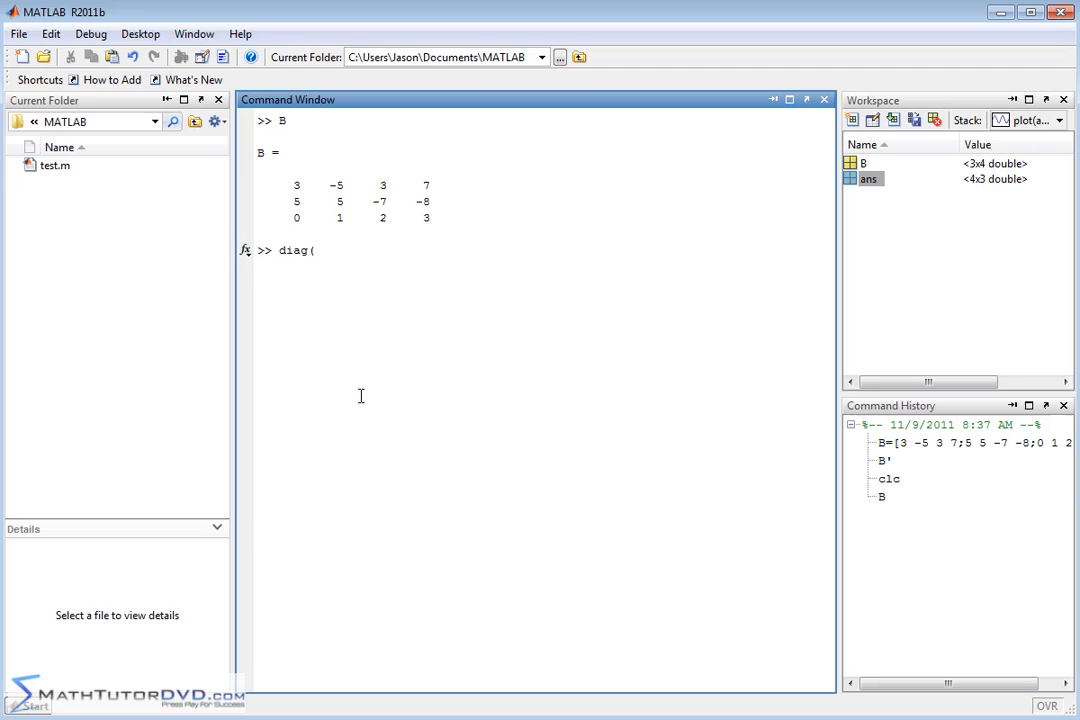
text(B))
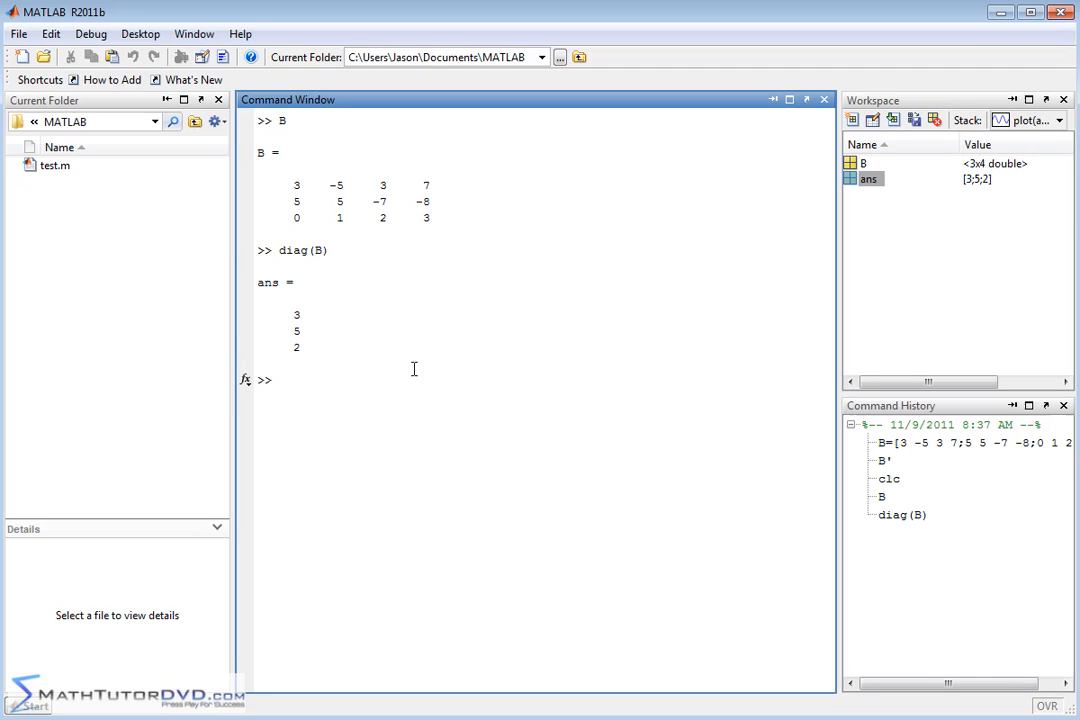
mouse_move(314, 360)
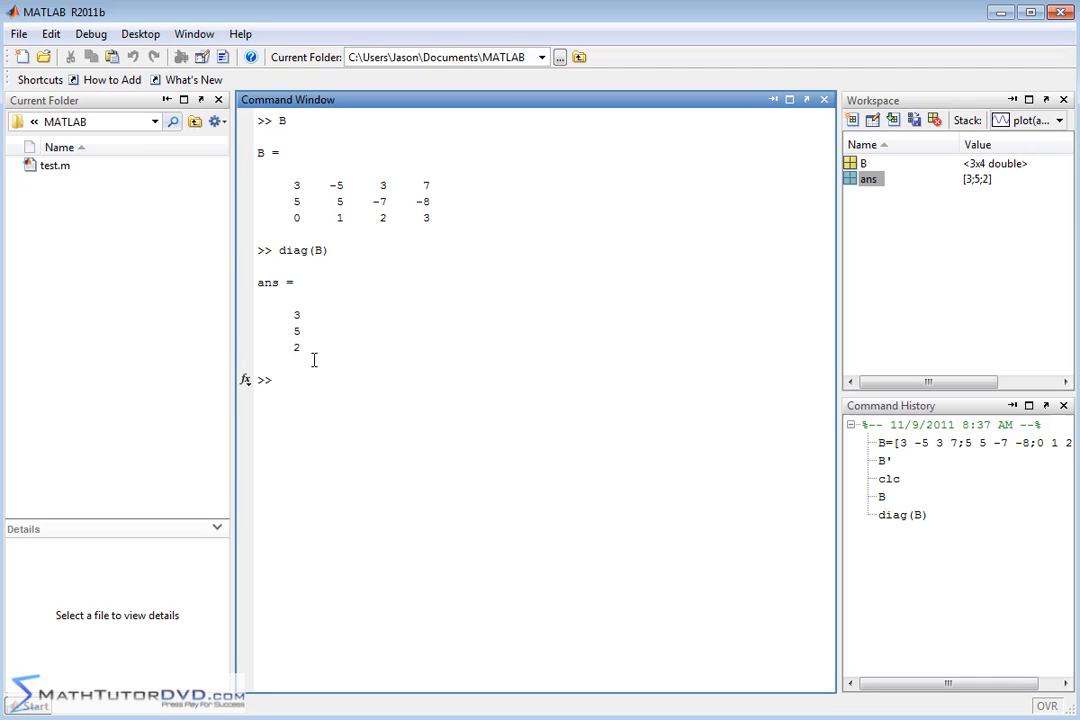
mouse_move(295, 181)
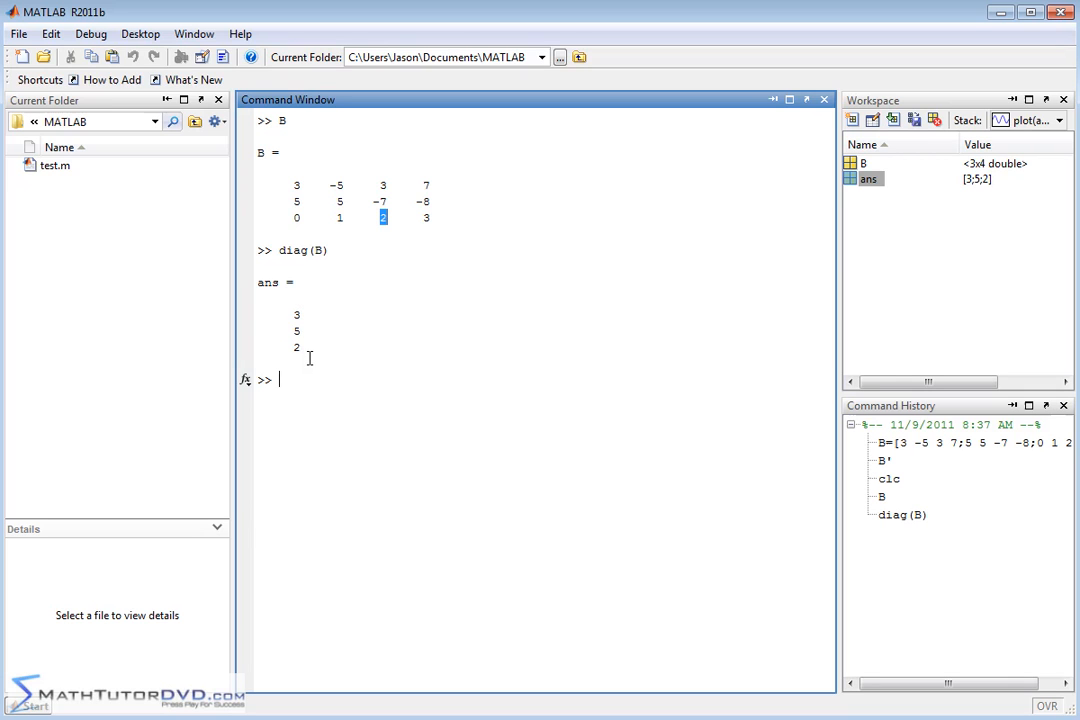
mouse_move(366, 246)
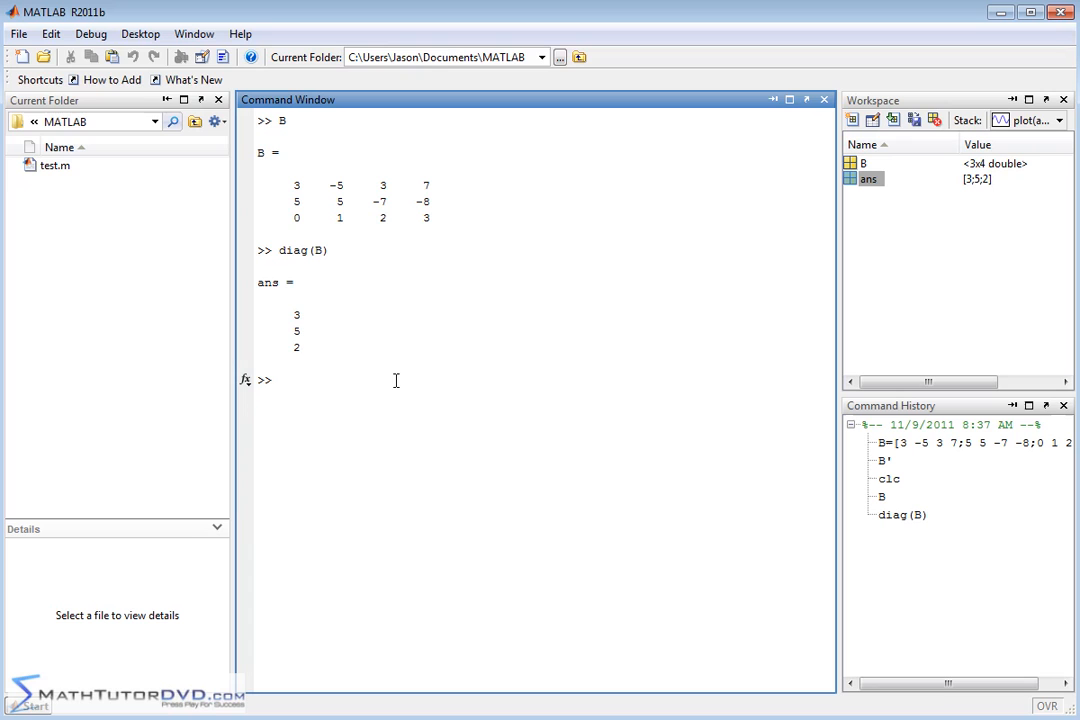
text(B')
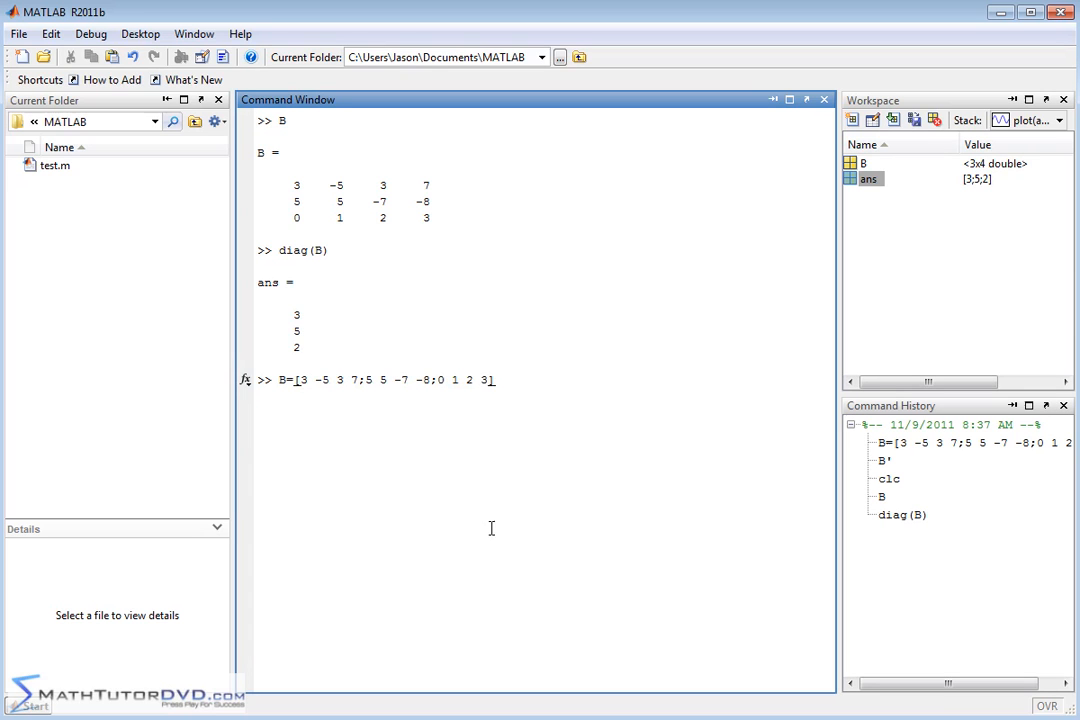
text(;)
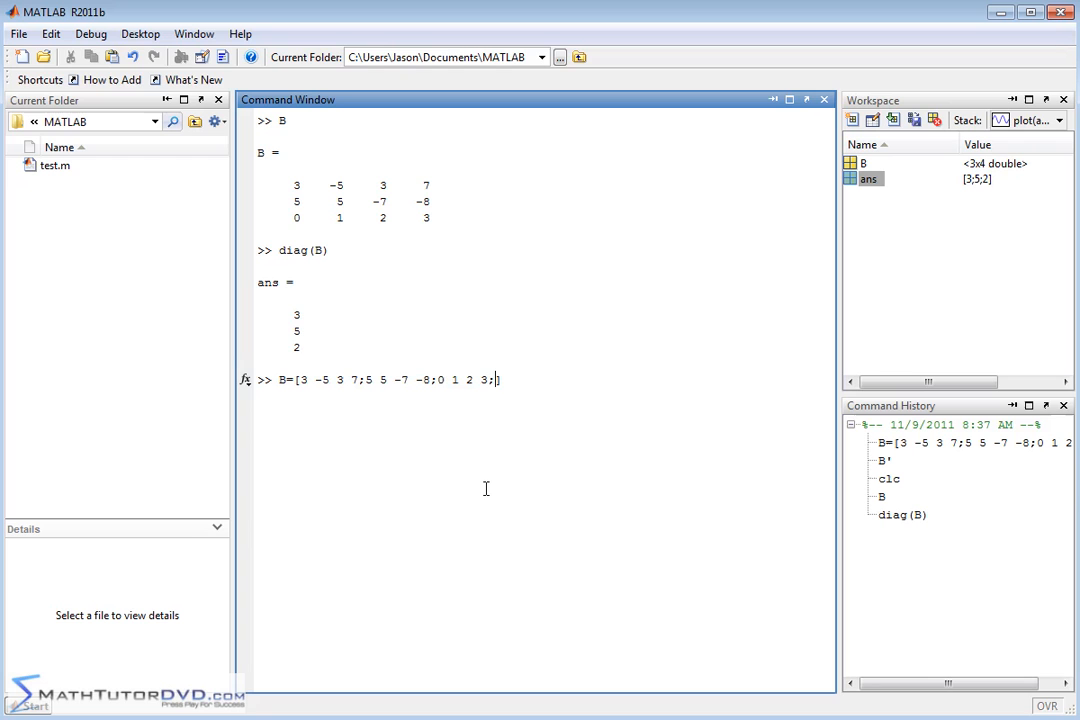
text(9 9 9)
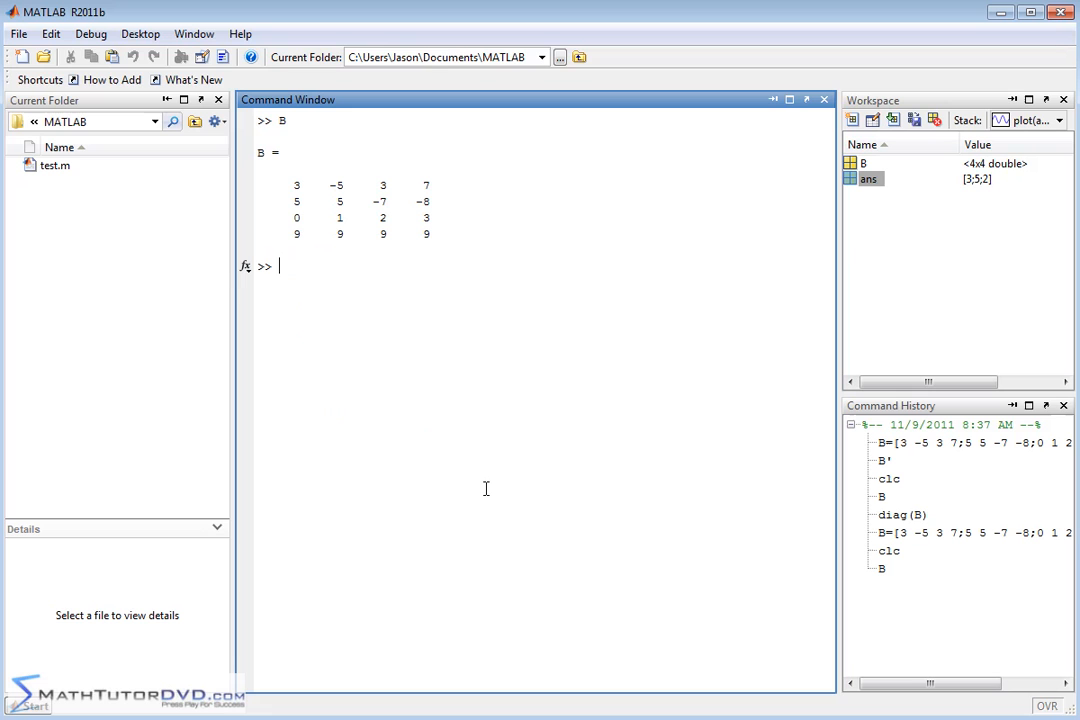
text(diag(B))
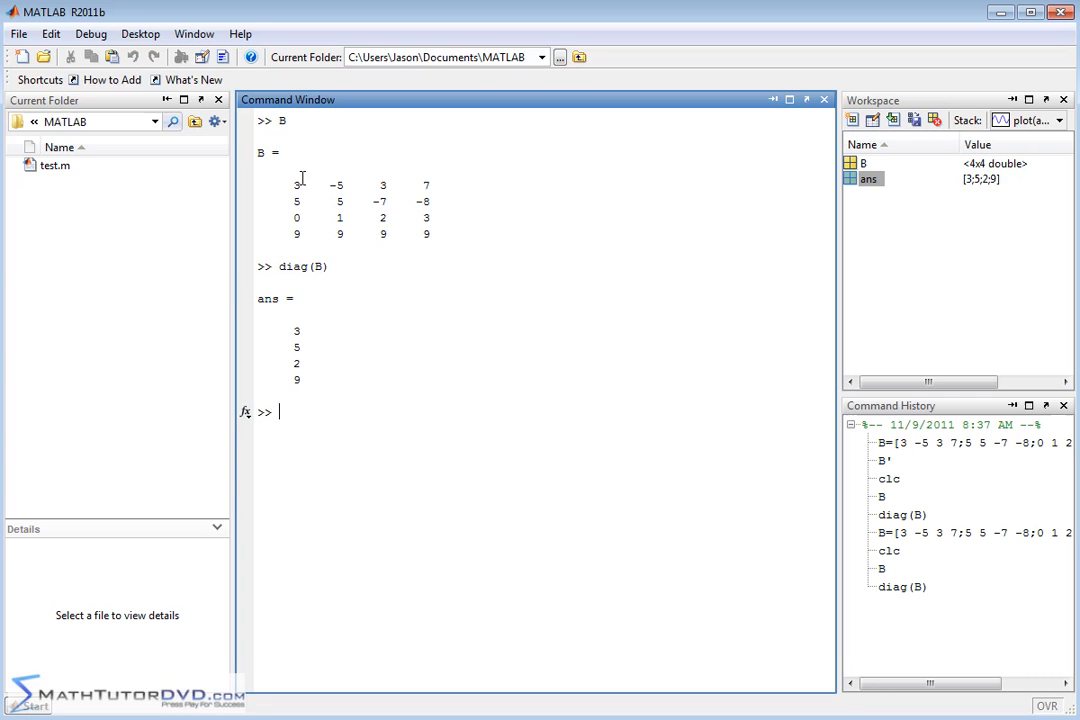
mouse_move(318, 378)
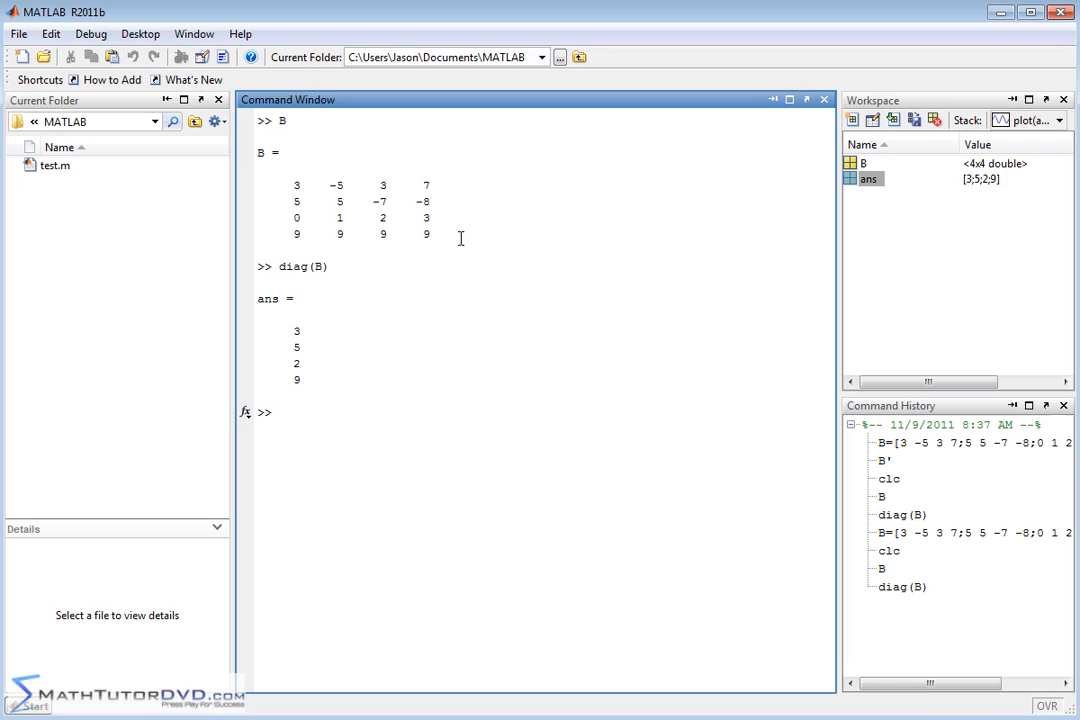
mouse_move(442, 247)
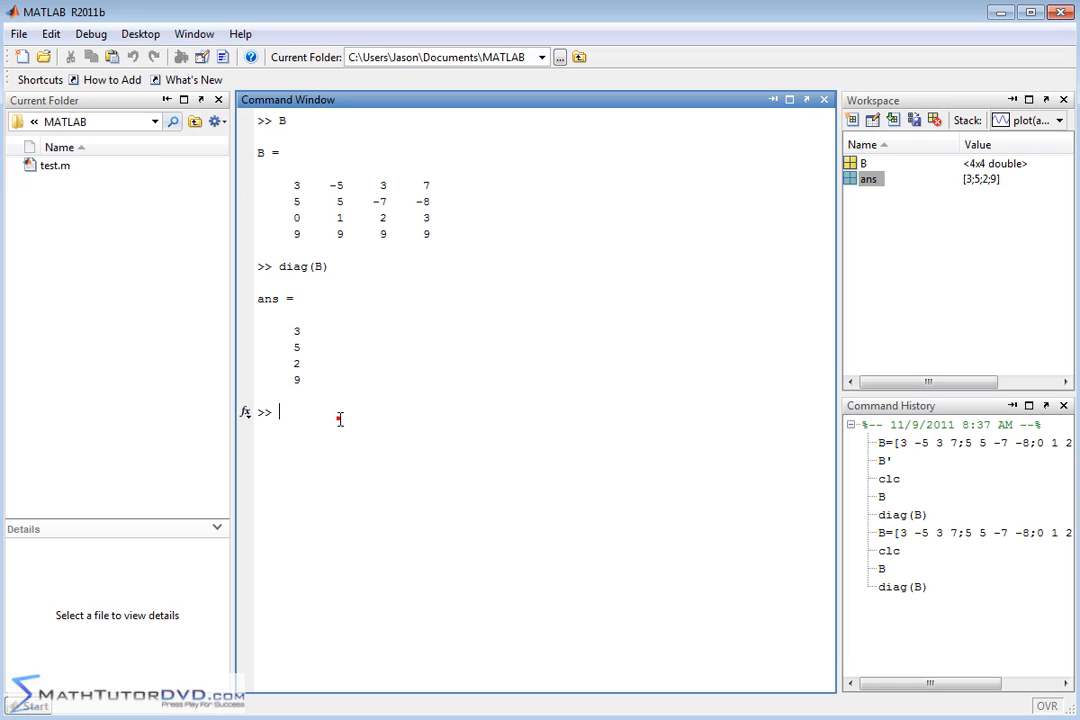
text(cl)
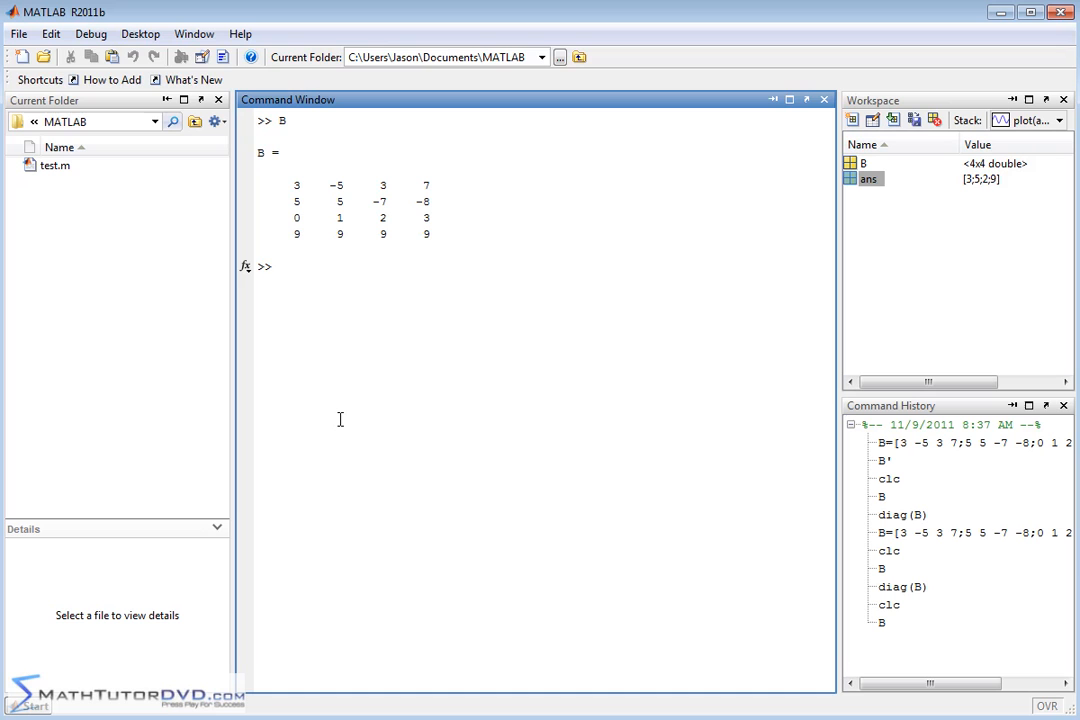
mouse_move(364, 177)
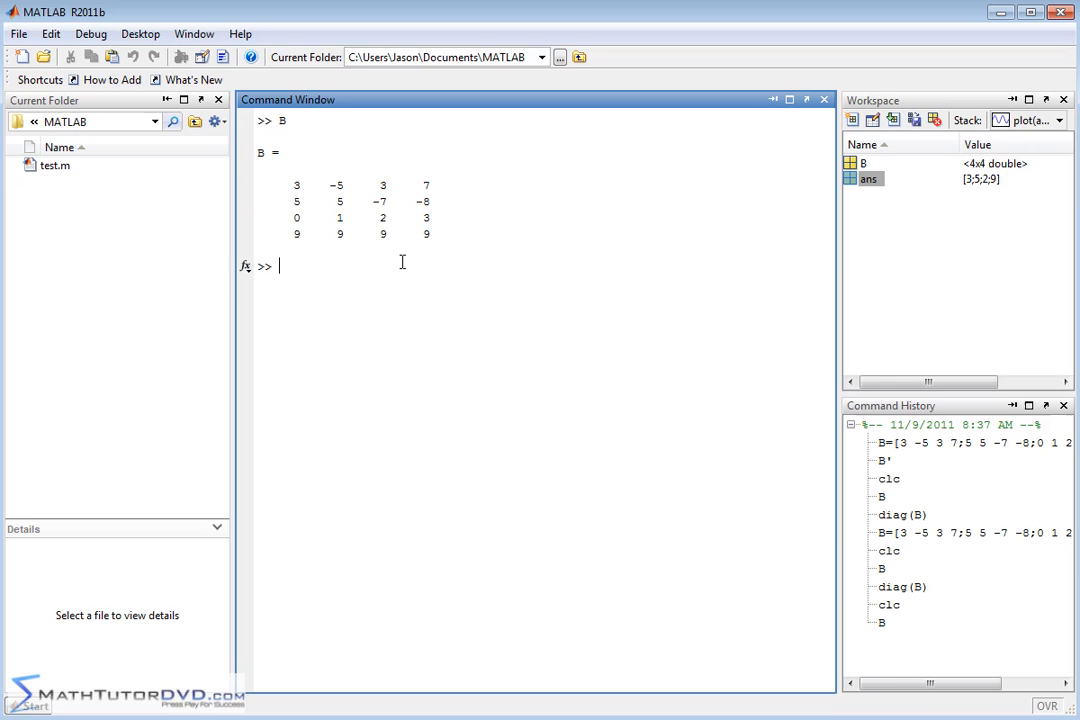
text(t)
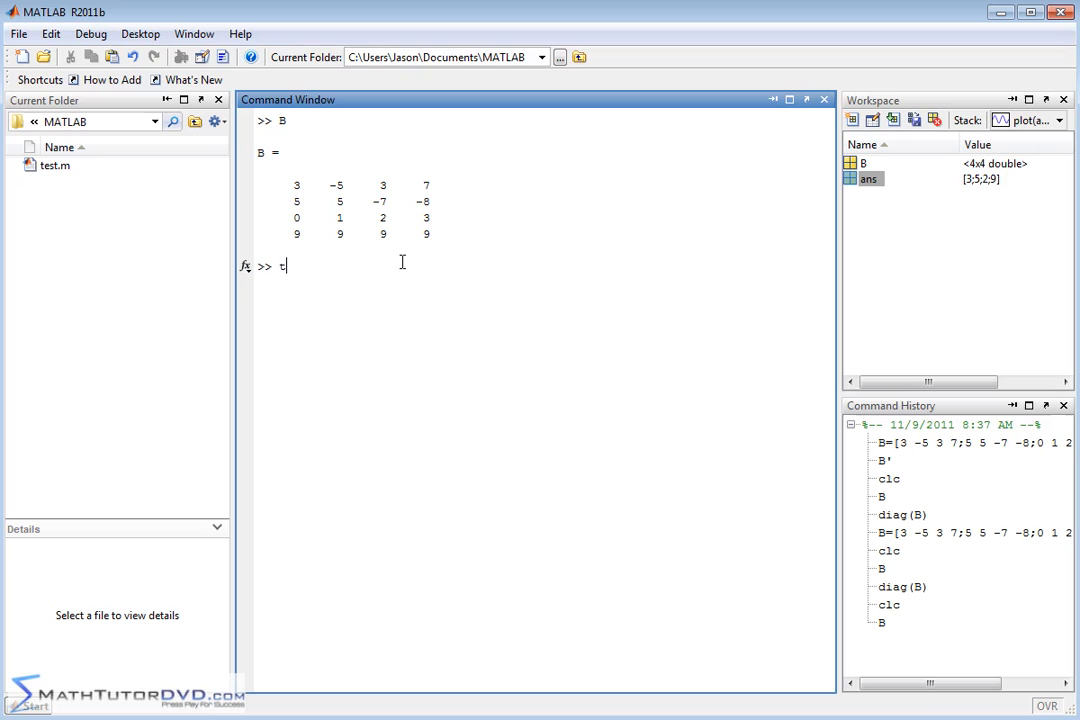
text(riu)
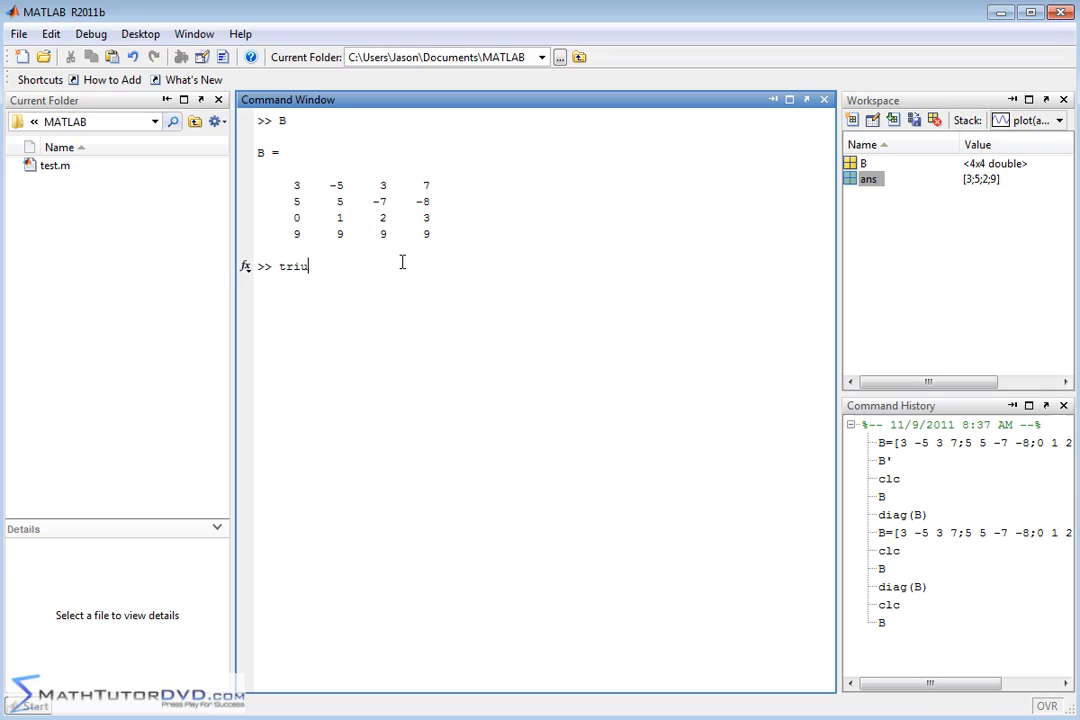
text((B))
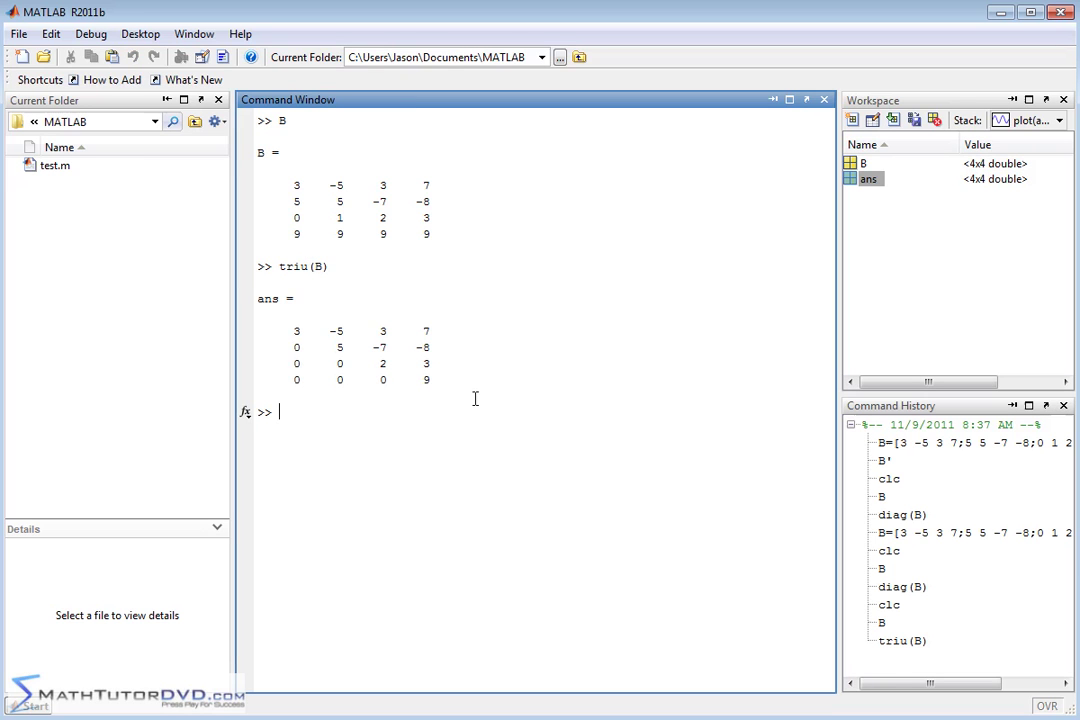
mouse_move(352, 325)
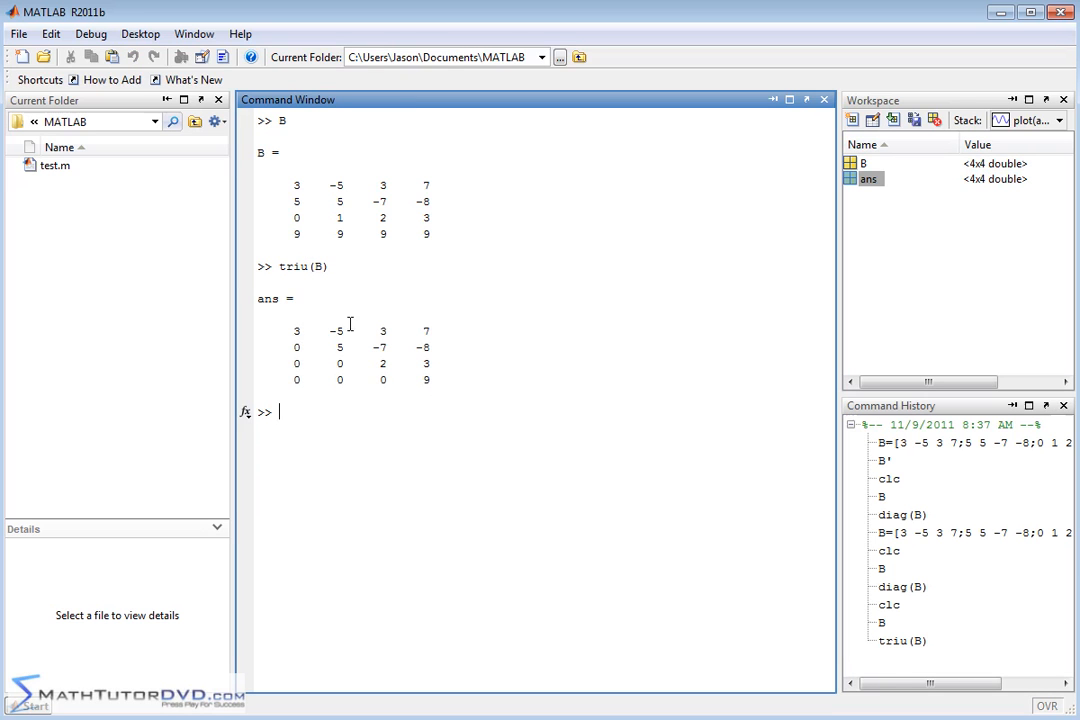
mouse_move(449, 376)
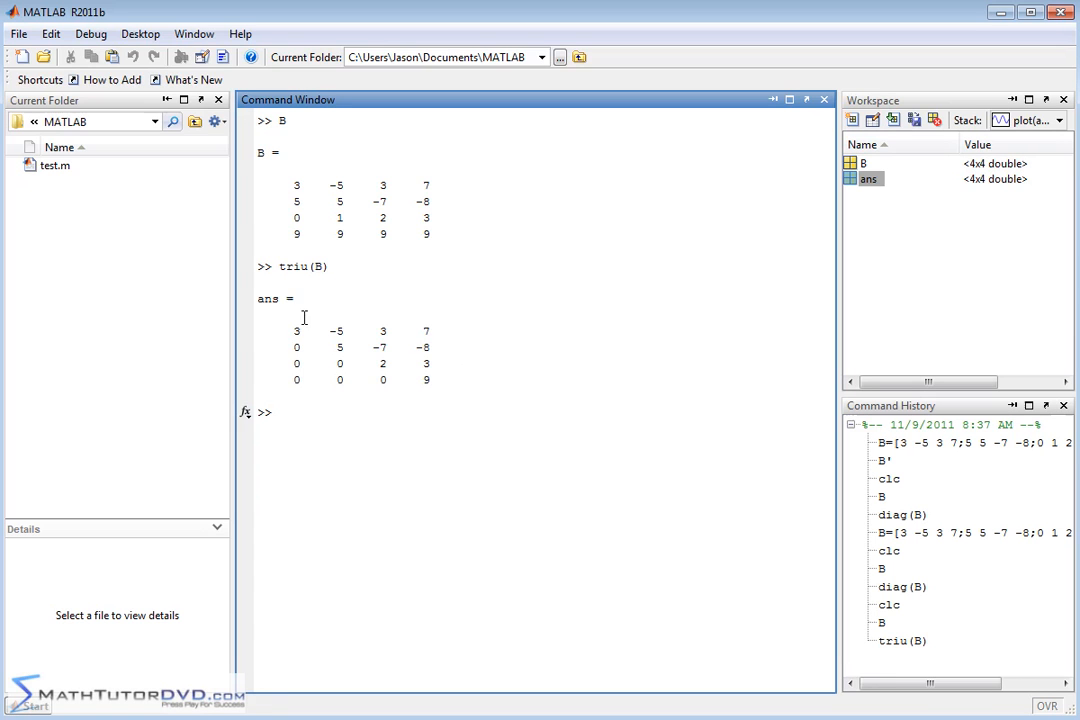
mouse_move(533, 375)
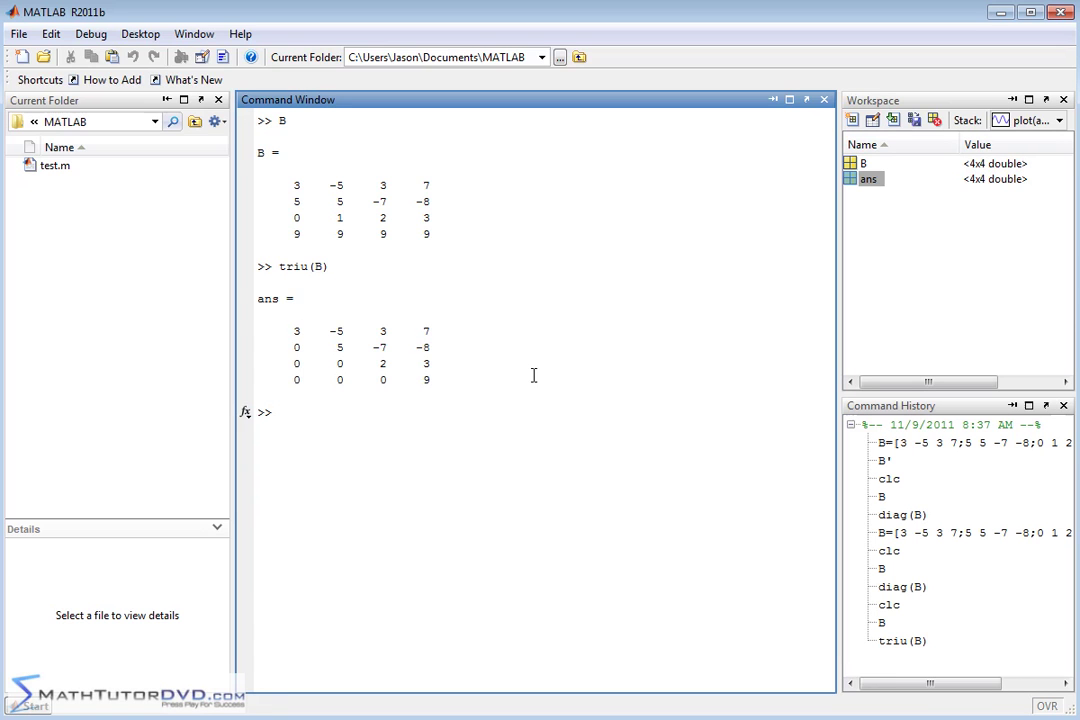
text(tr)
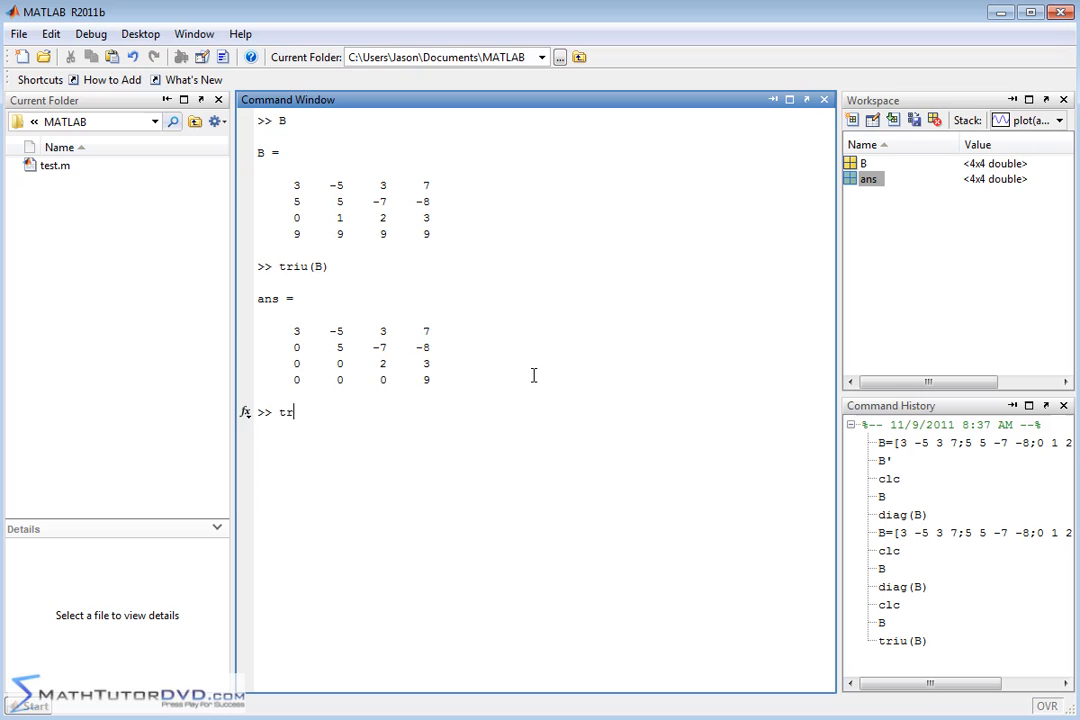
text(il)
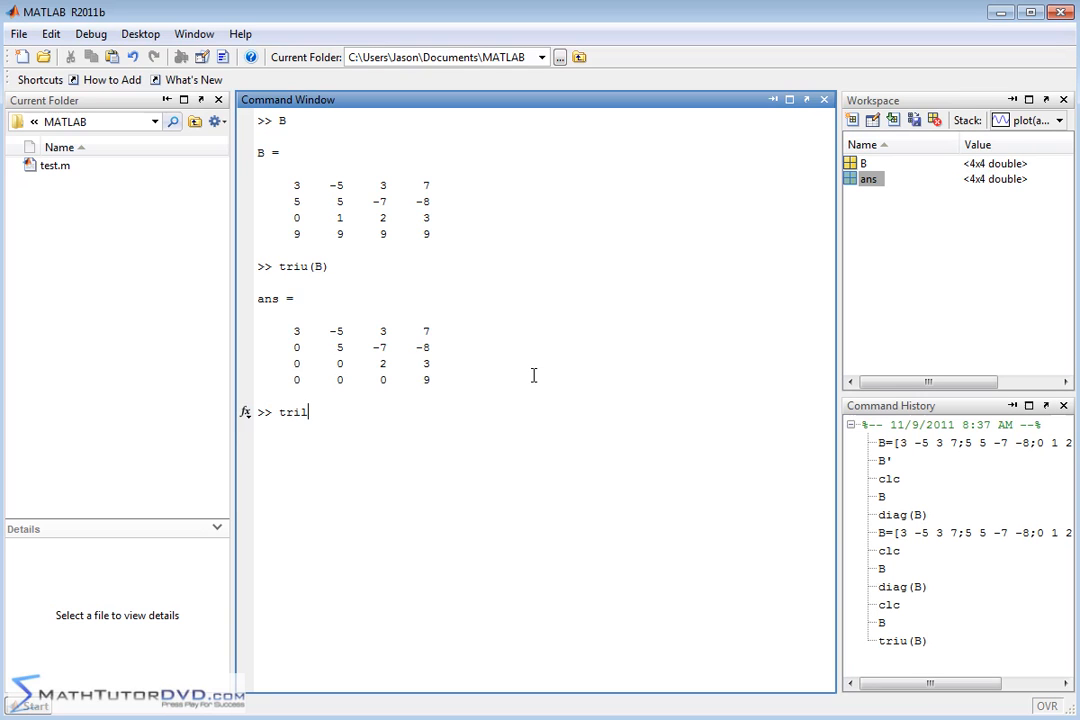
text((B))
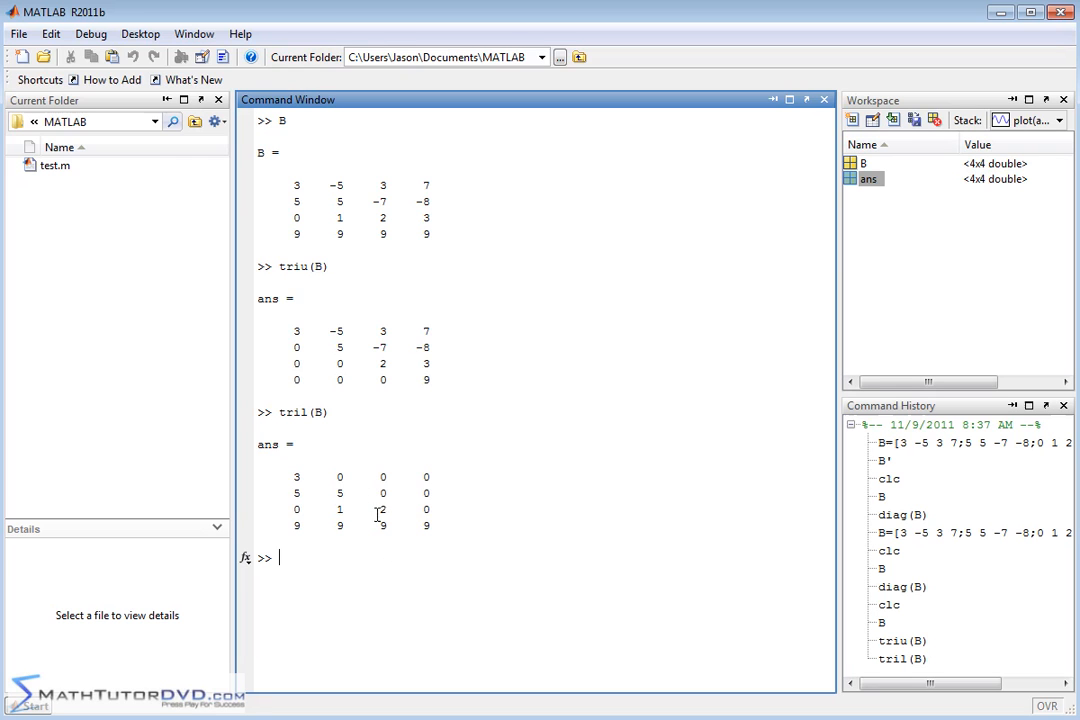
mouse_move(587, 438)
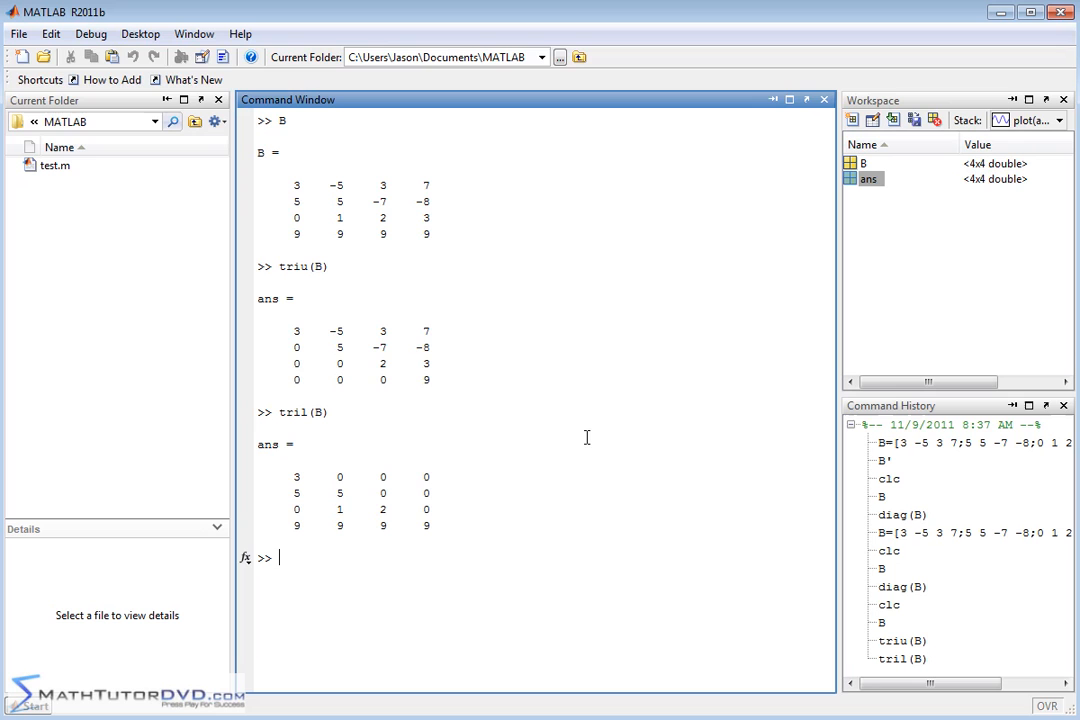
mouse_move(397, 264)
text(B)
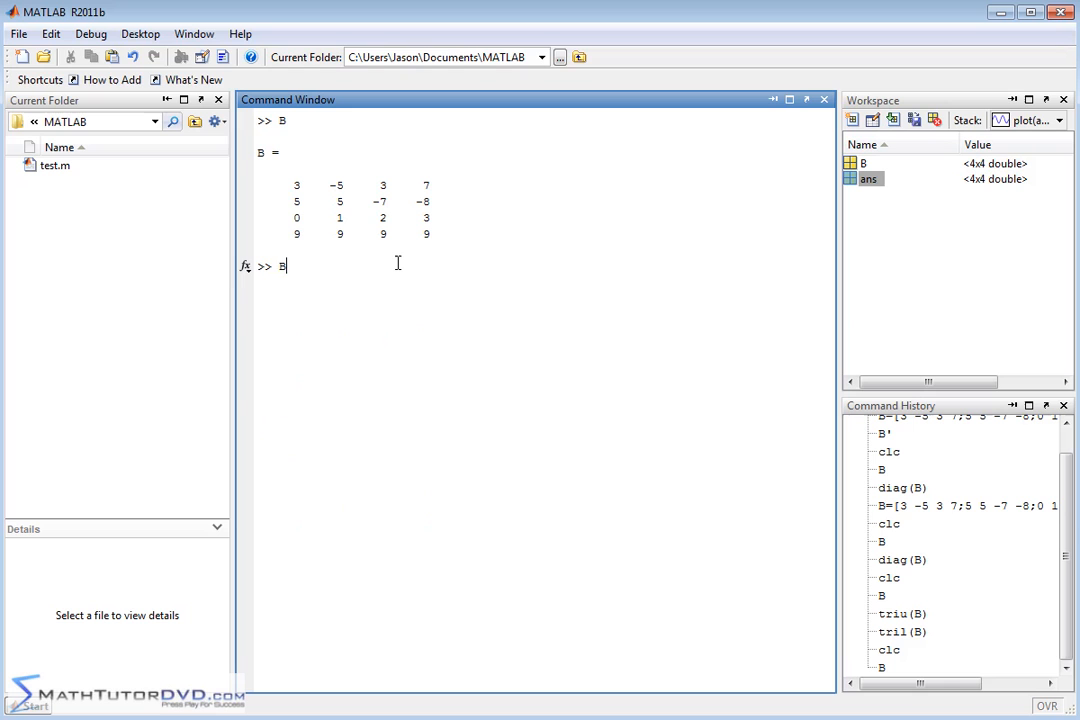
text(')
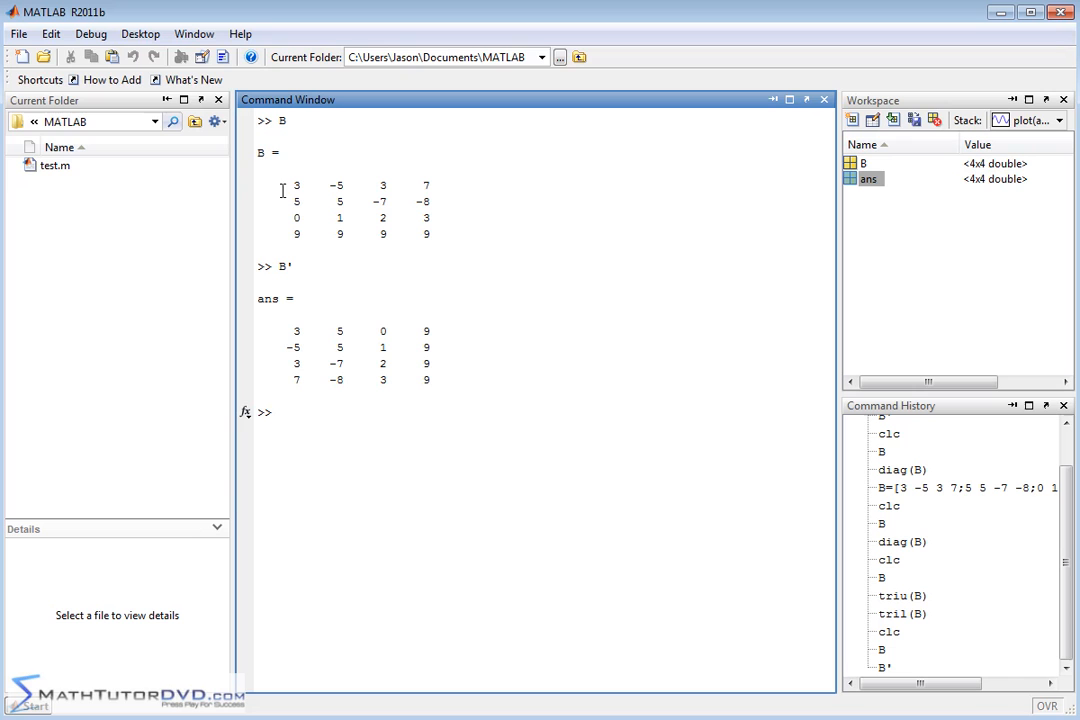
mouse_move(489, 183)
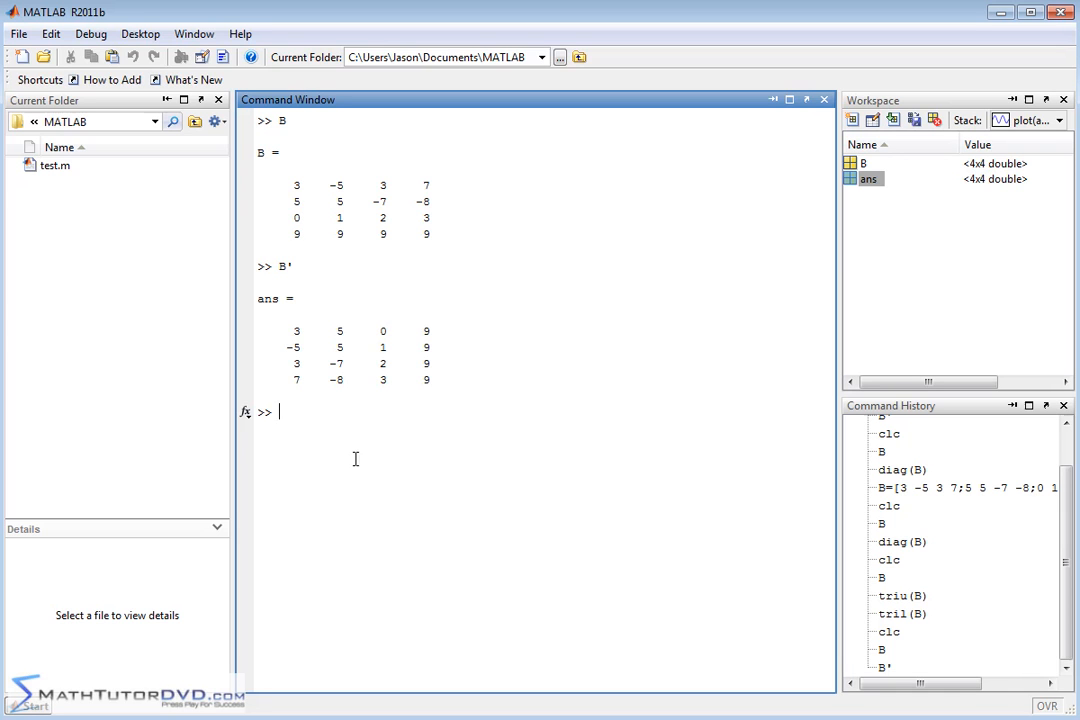
mouse_move(486, 445)
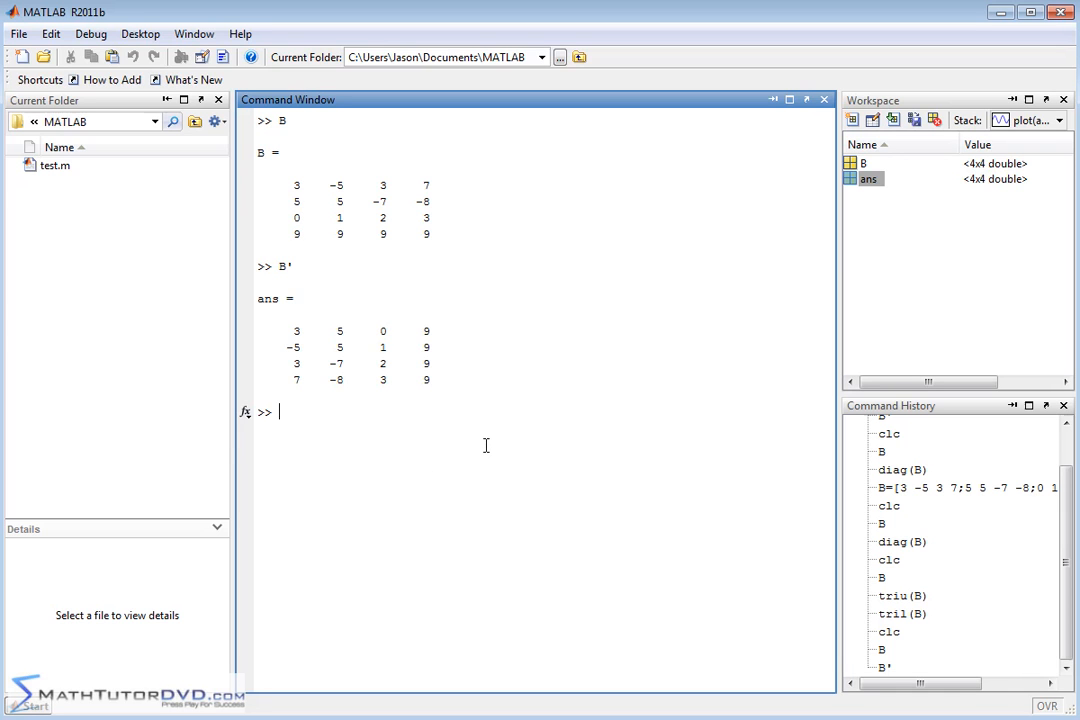
text(ans)
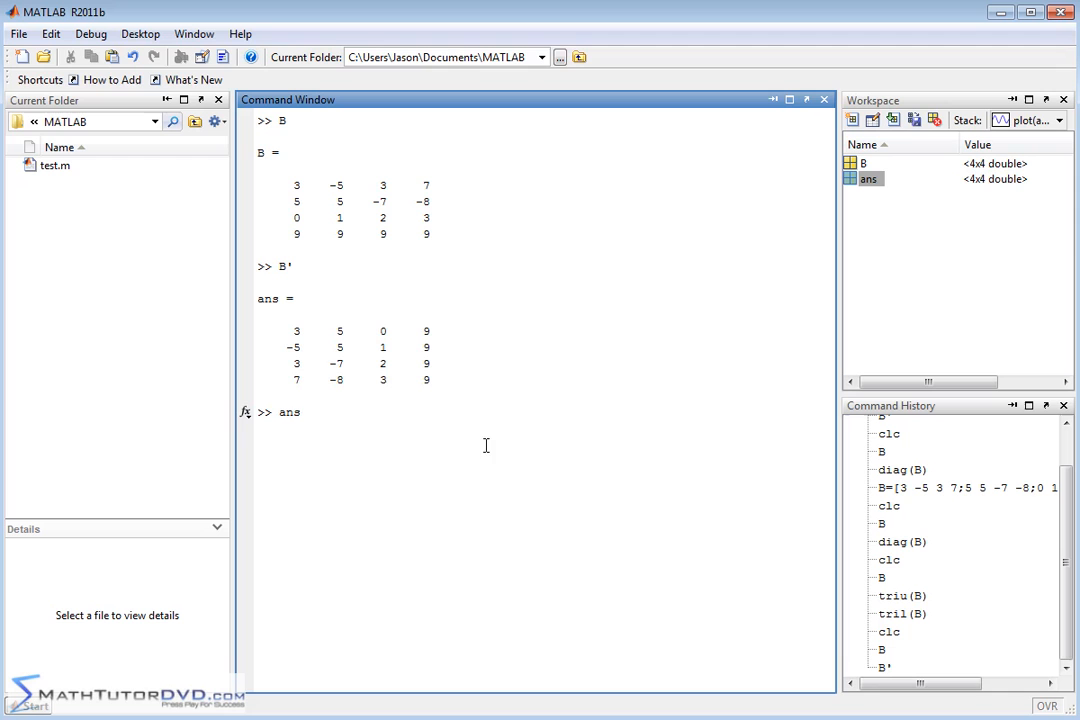
text(')
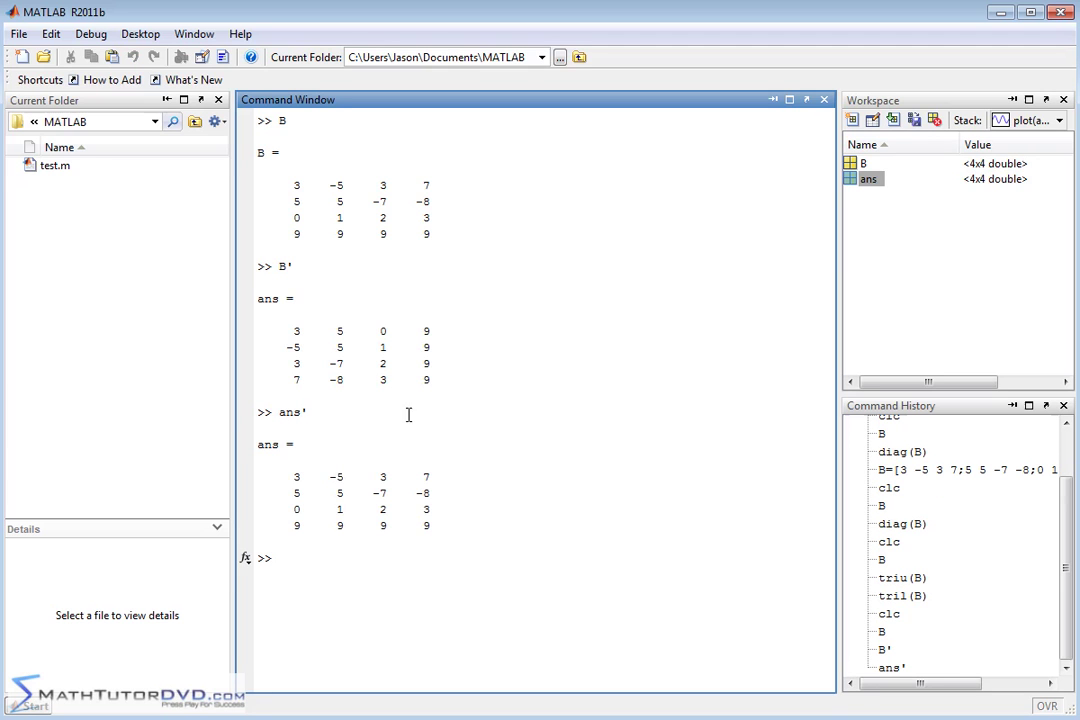
mouse_move(340, 197)
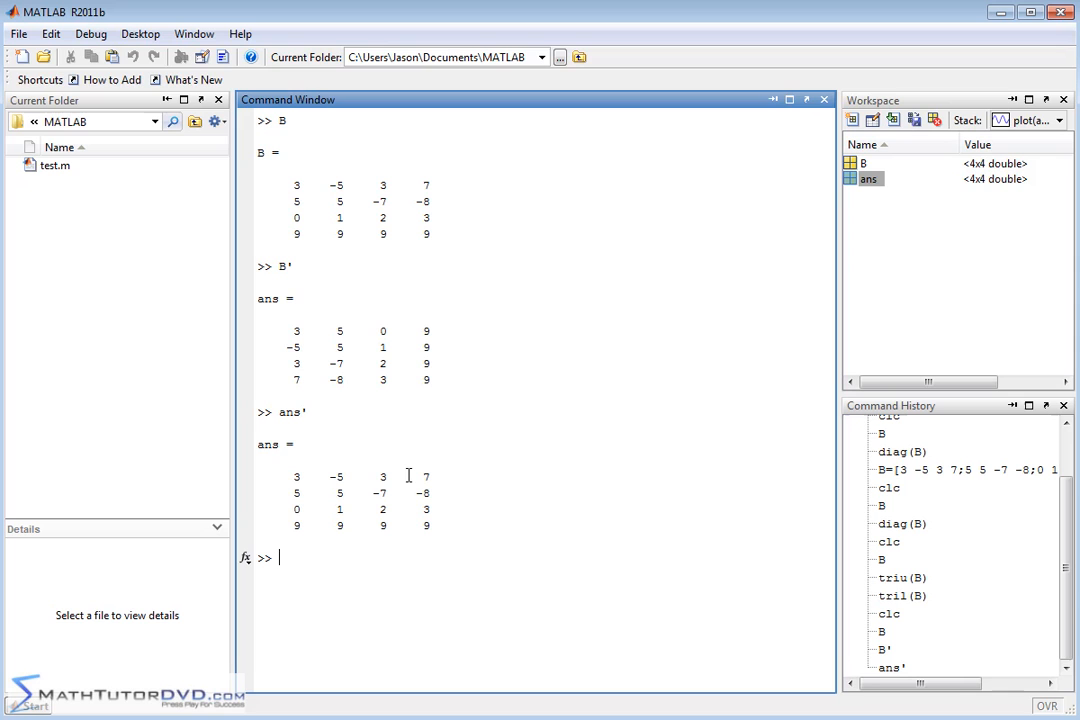
mouse_move(413, 458)
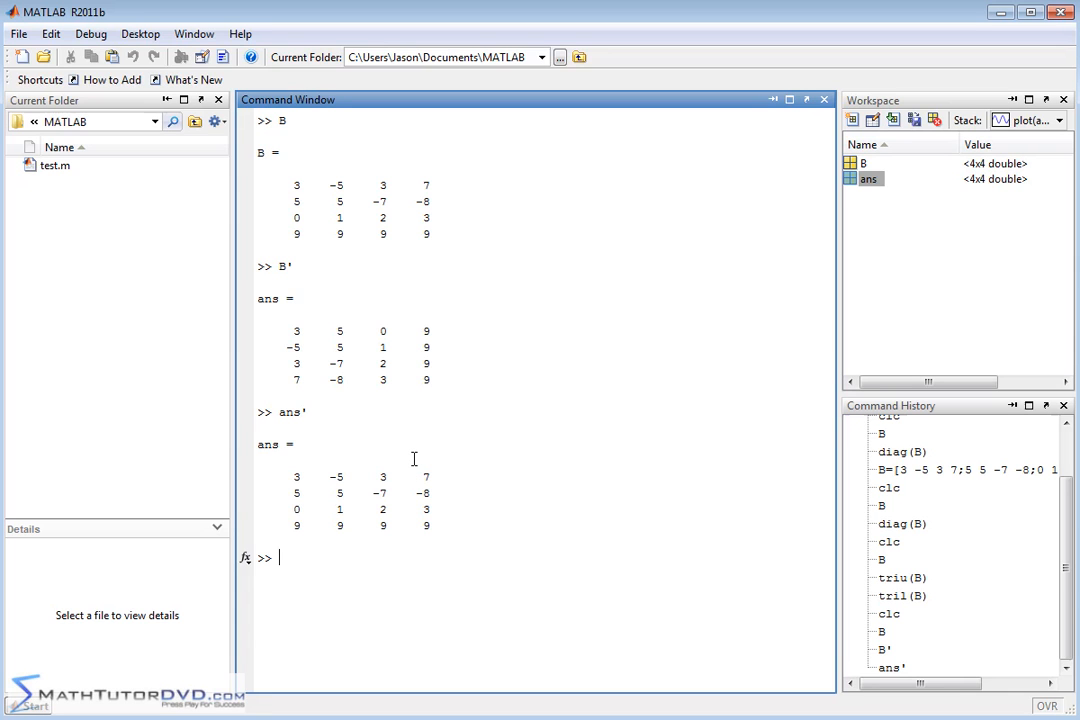
text(diag)
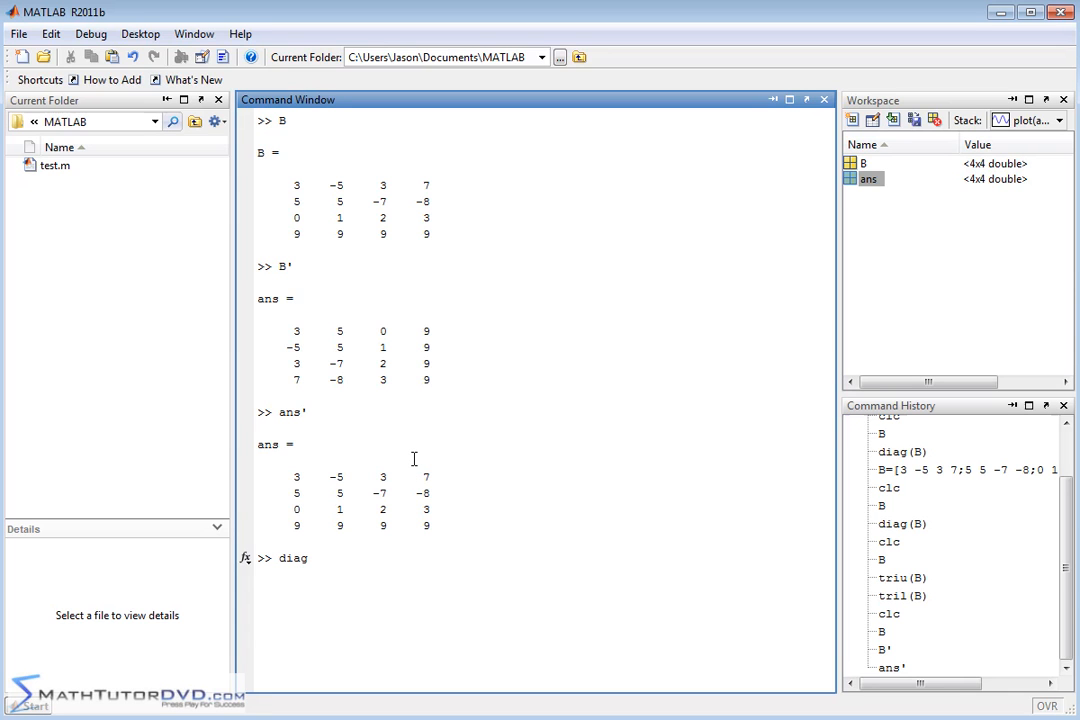
text((B)
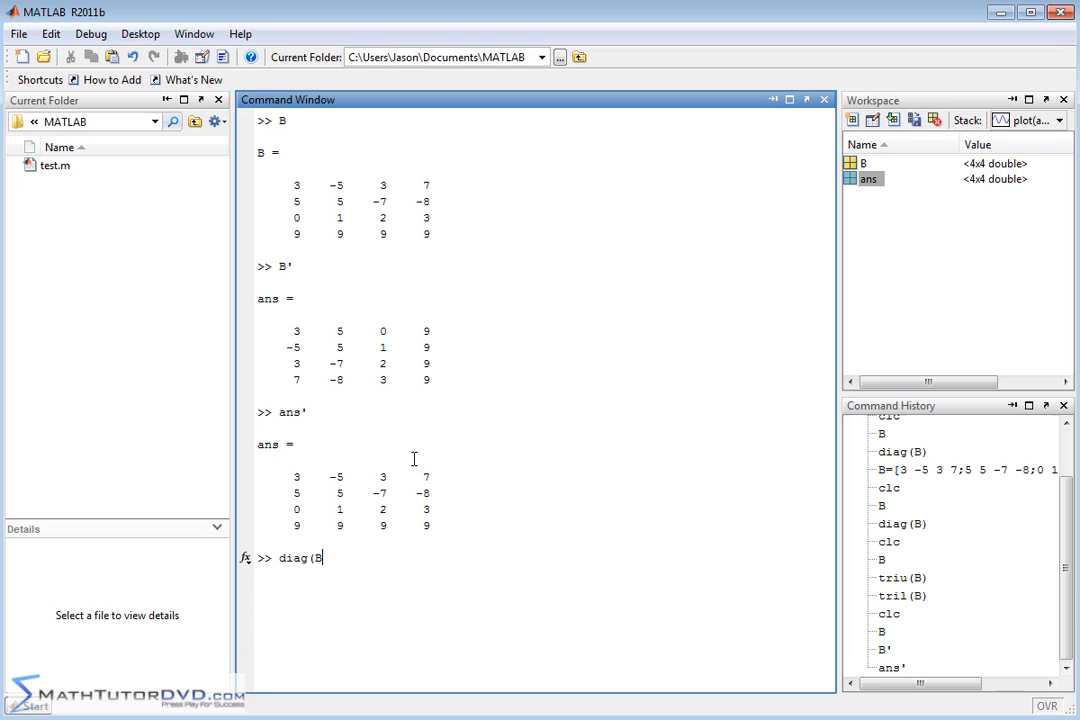
text(')
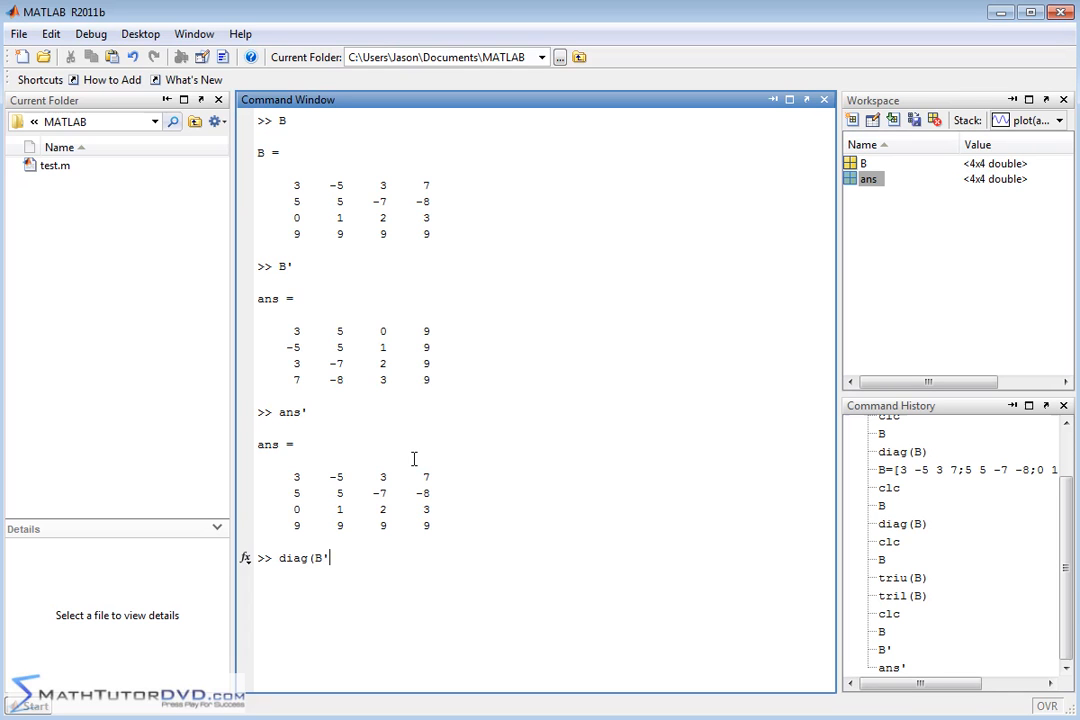
text())
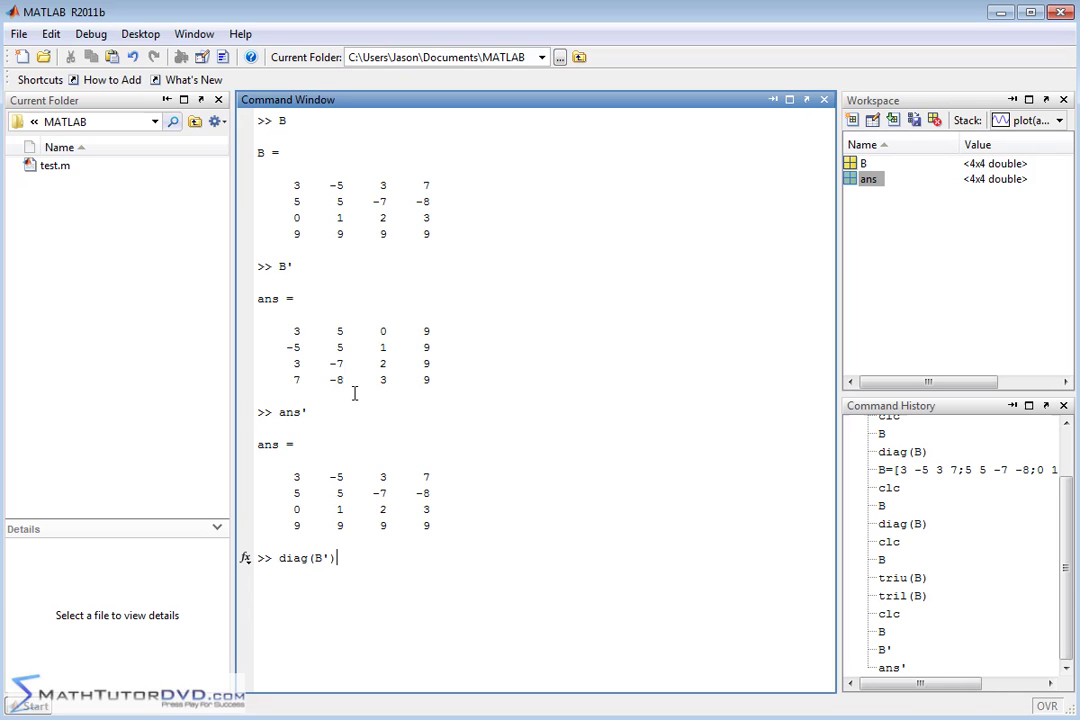
mouse_move(752, 551)
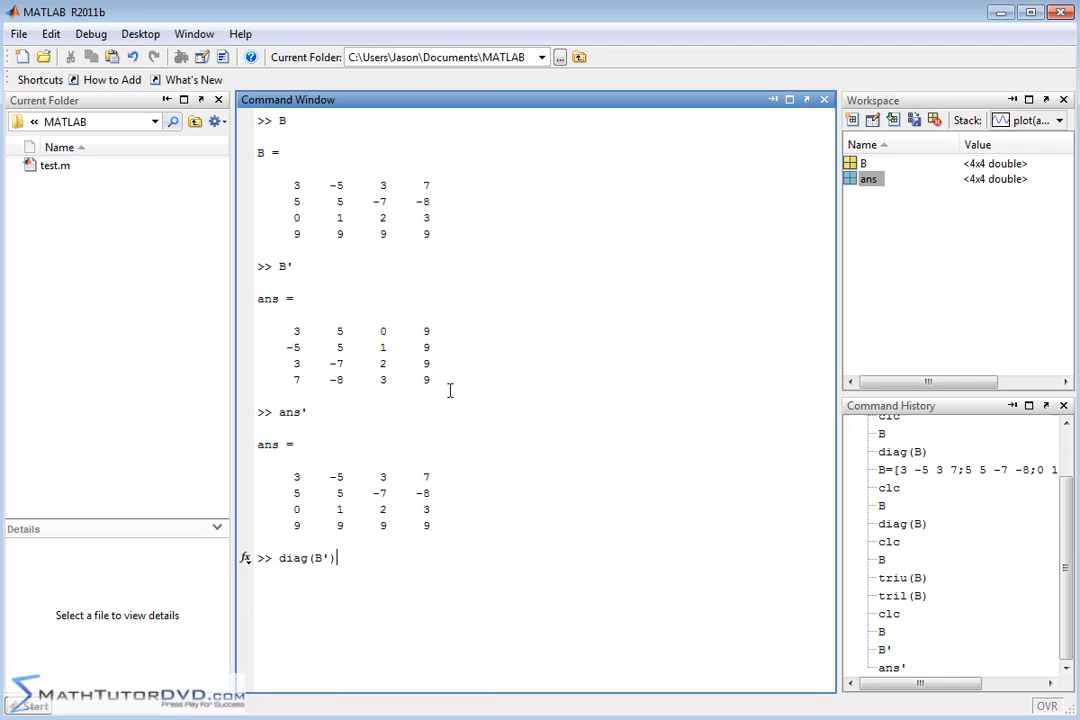
mouse_move(446, 385)
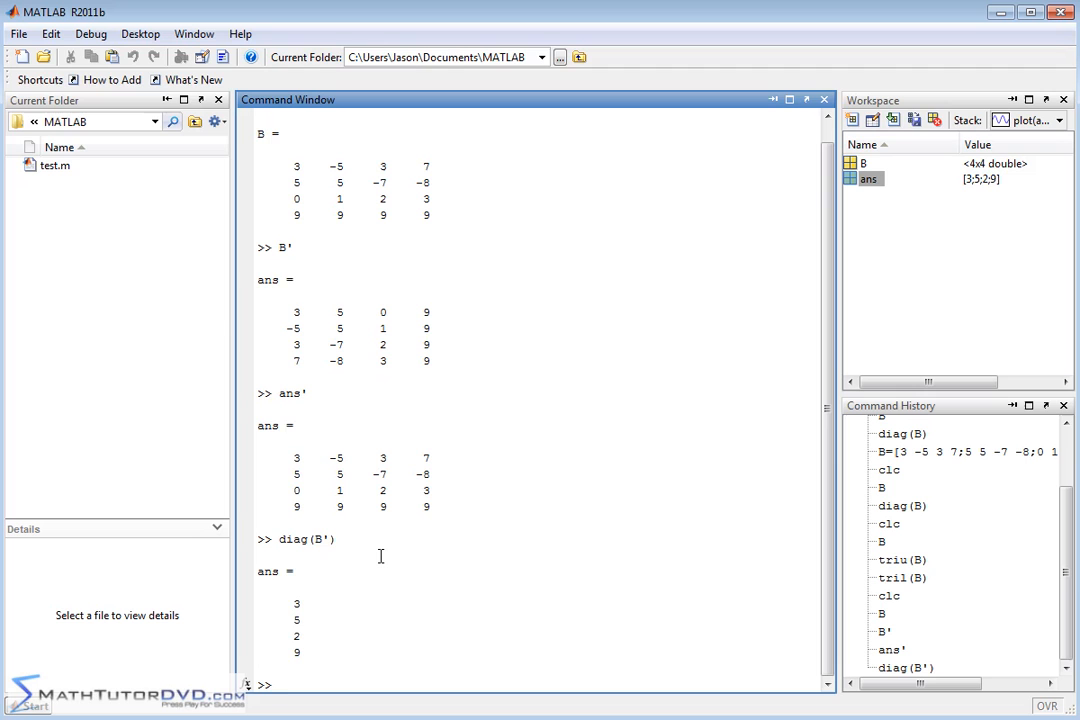
text(diag(B)
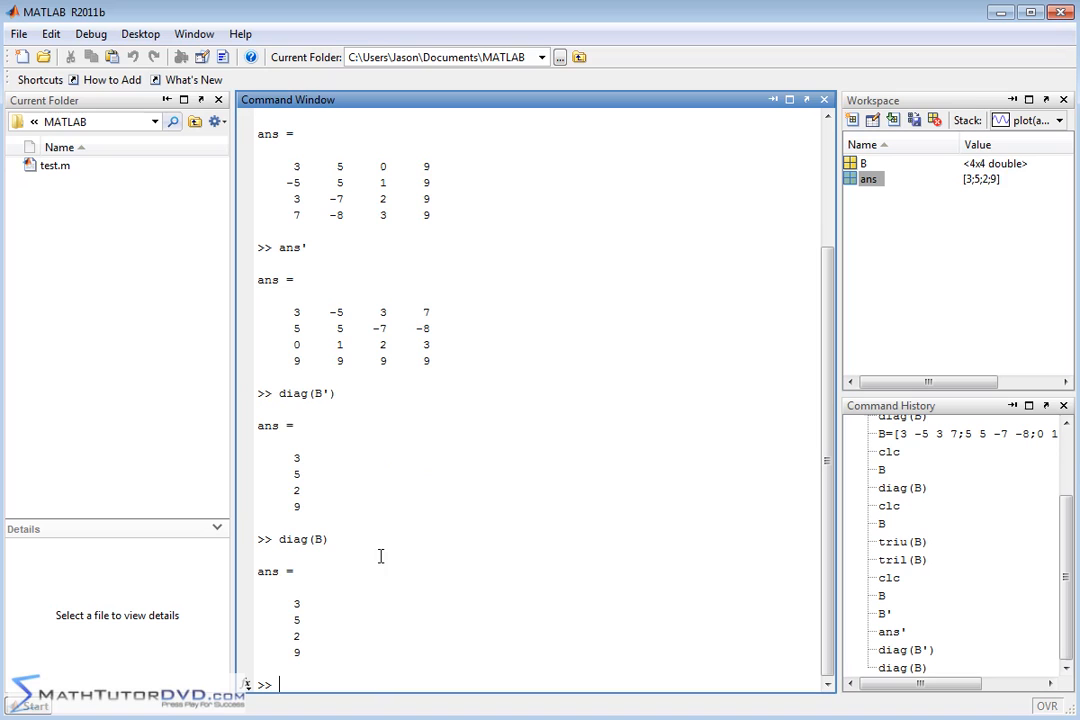
mouse_move(306, 518)
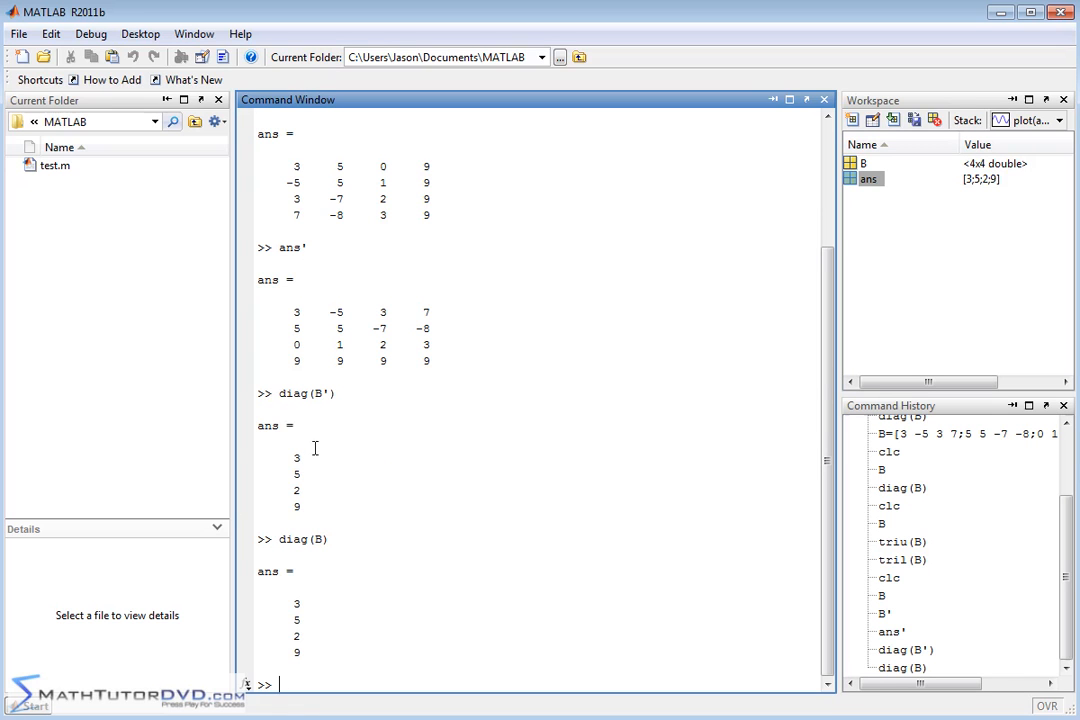
mouse_move(451, 232)
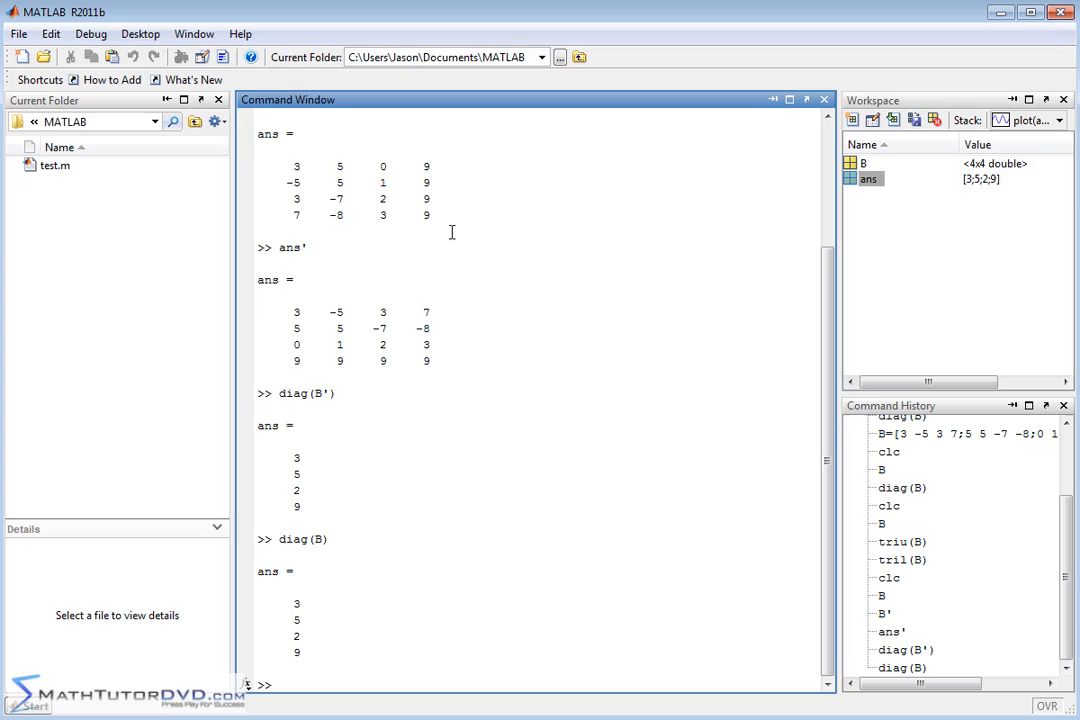
mouse_move(314, 480)
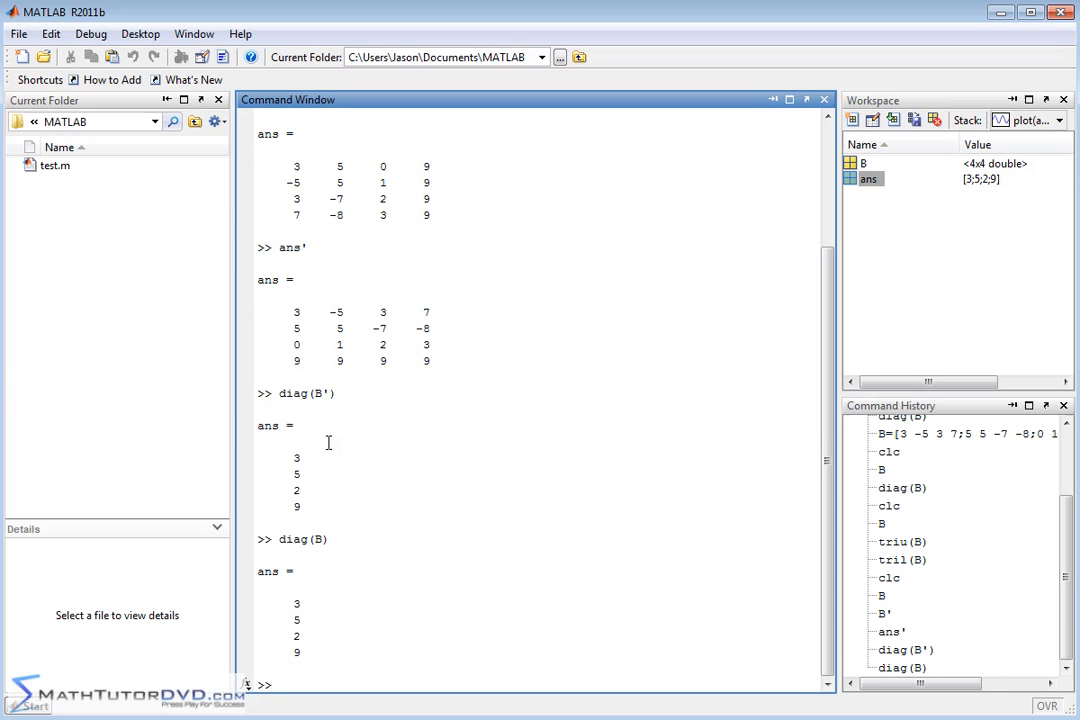
mouse_move(332, 640)
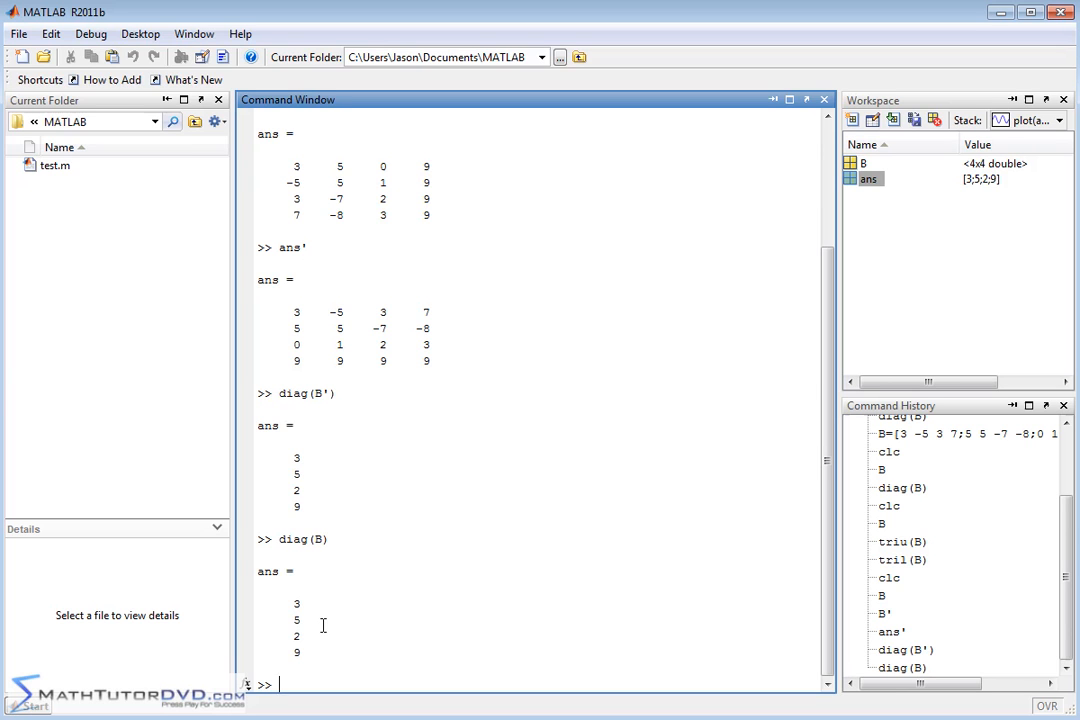
mouse_move(603, 400)
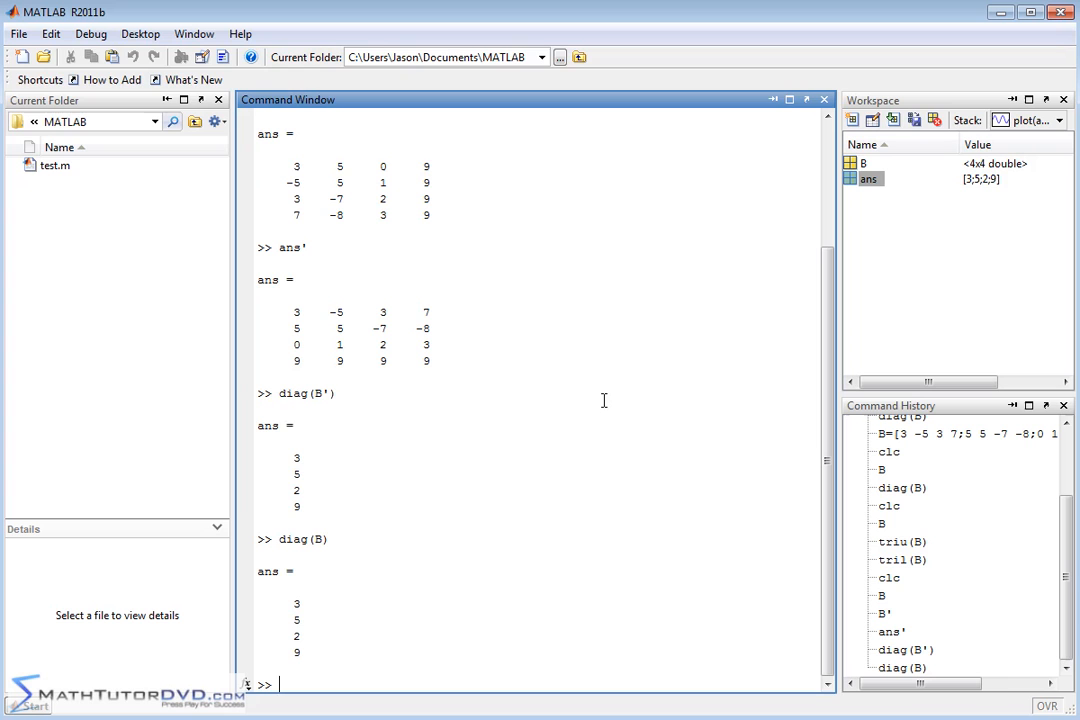
mouse_move(372, 406)
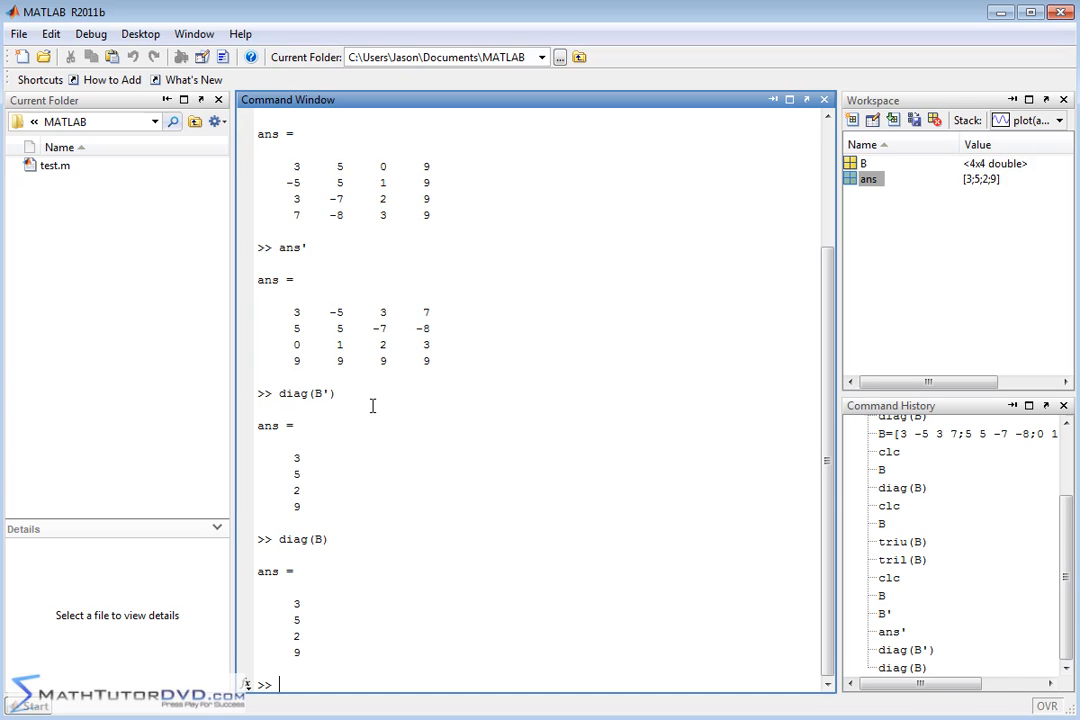